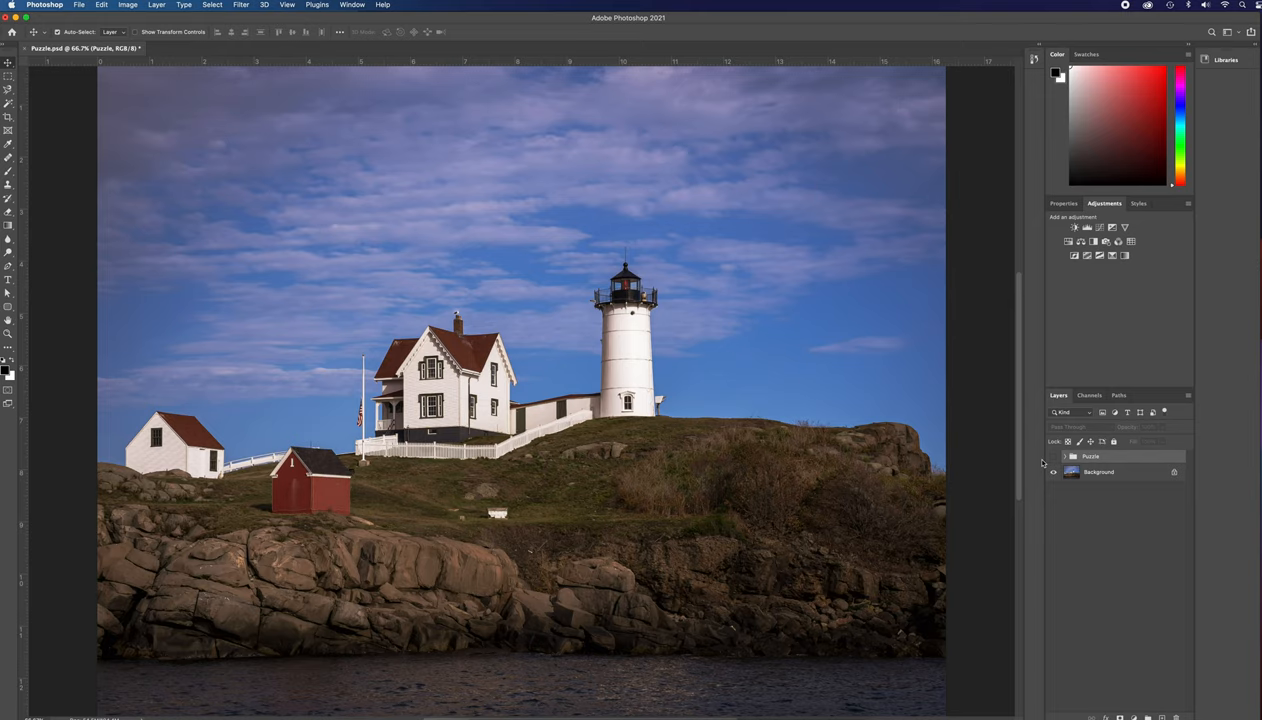
Bring the DSC00369-HDR_300.jpg lighthouse photo document to the front
left_click(1052, 456)
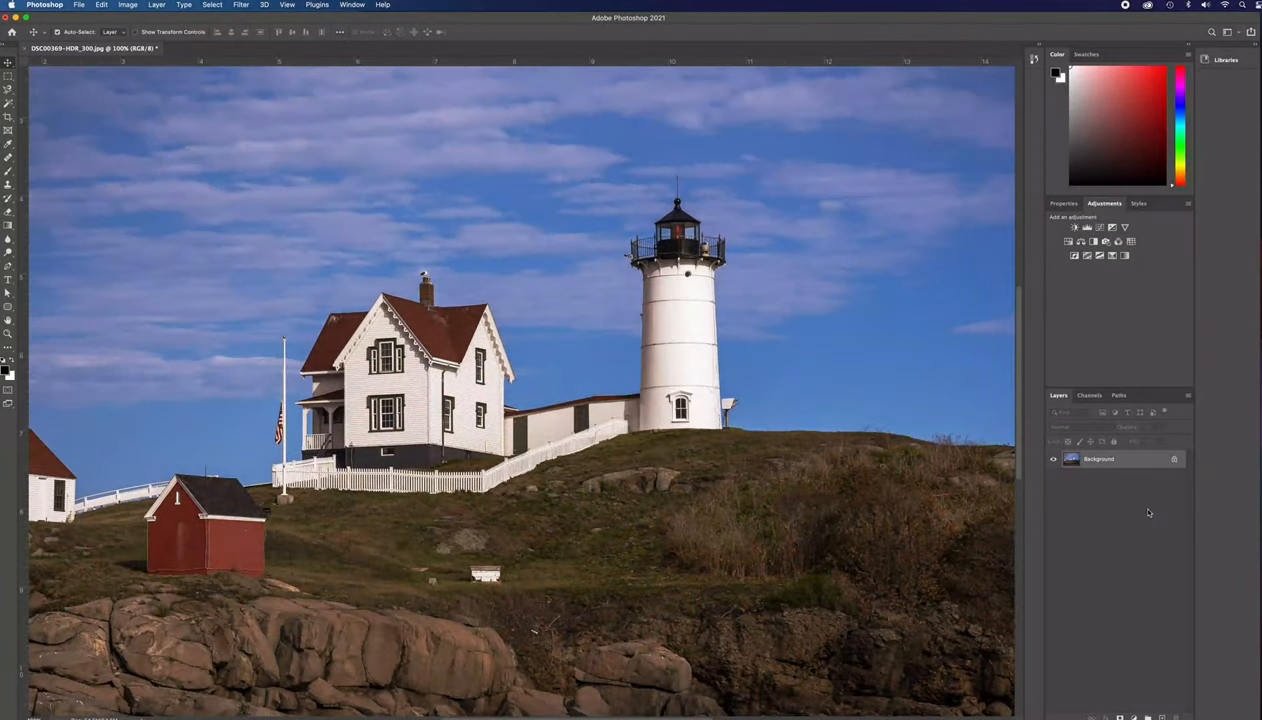
Duplicate the Background layer as a new layer named 'Puzzle'
right_click(1098, 459)
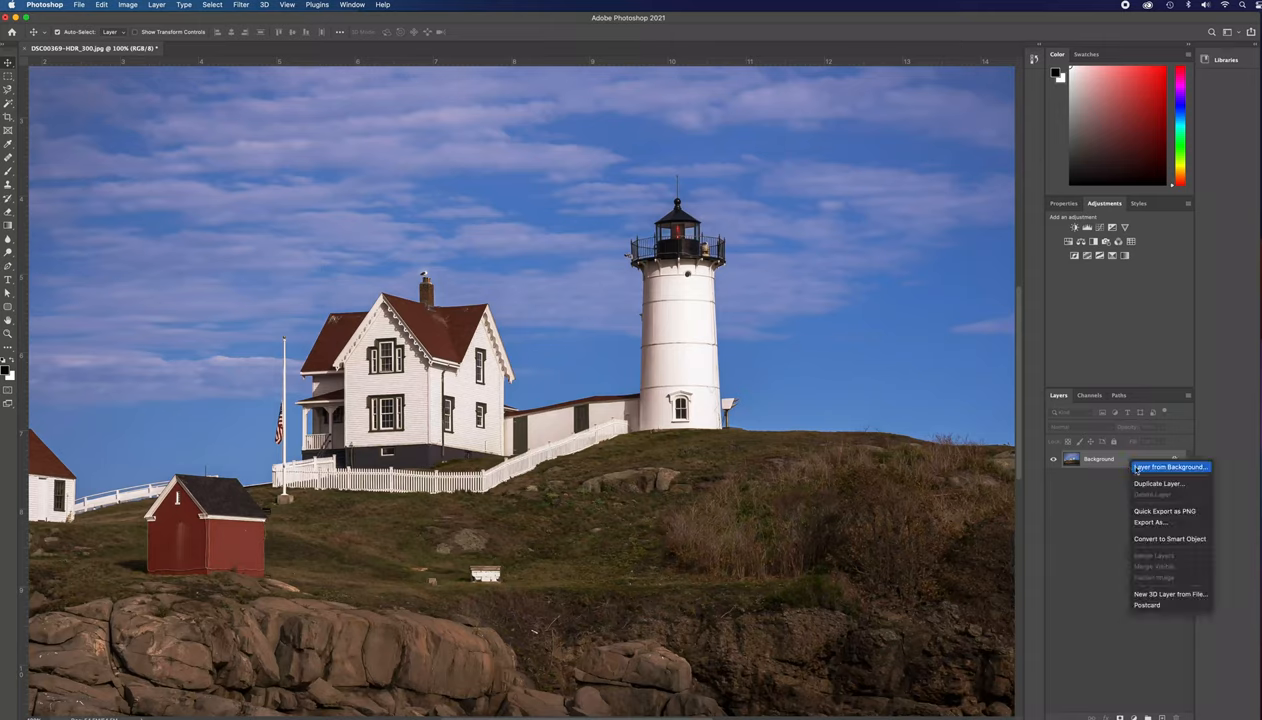
left_click(1159, 483)
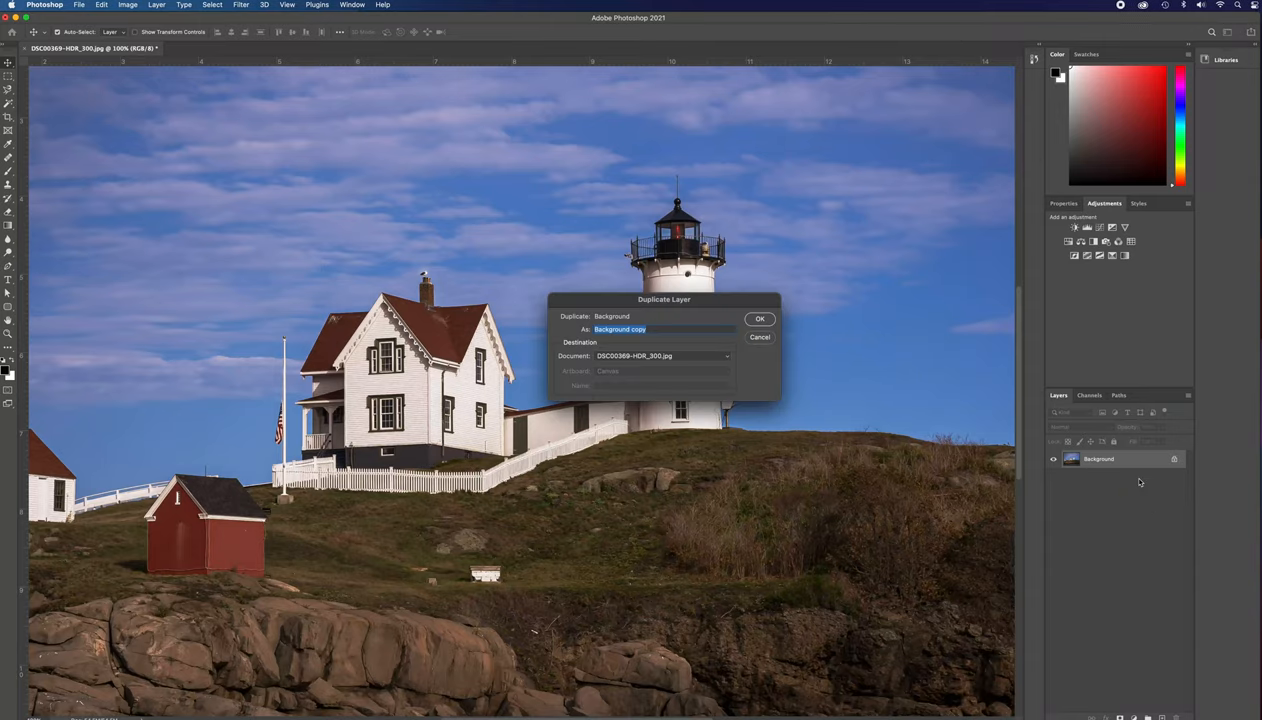
type("Puzzle")
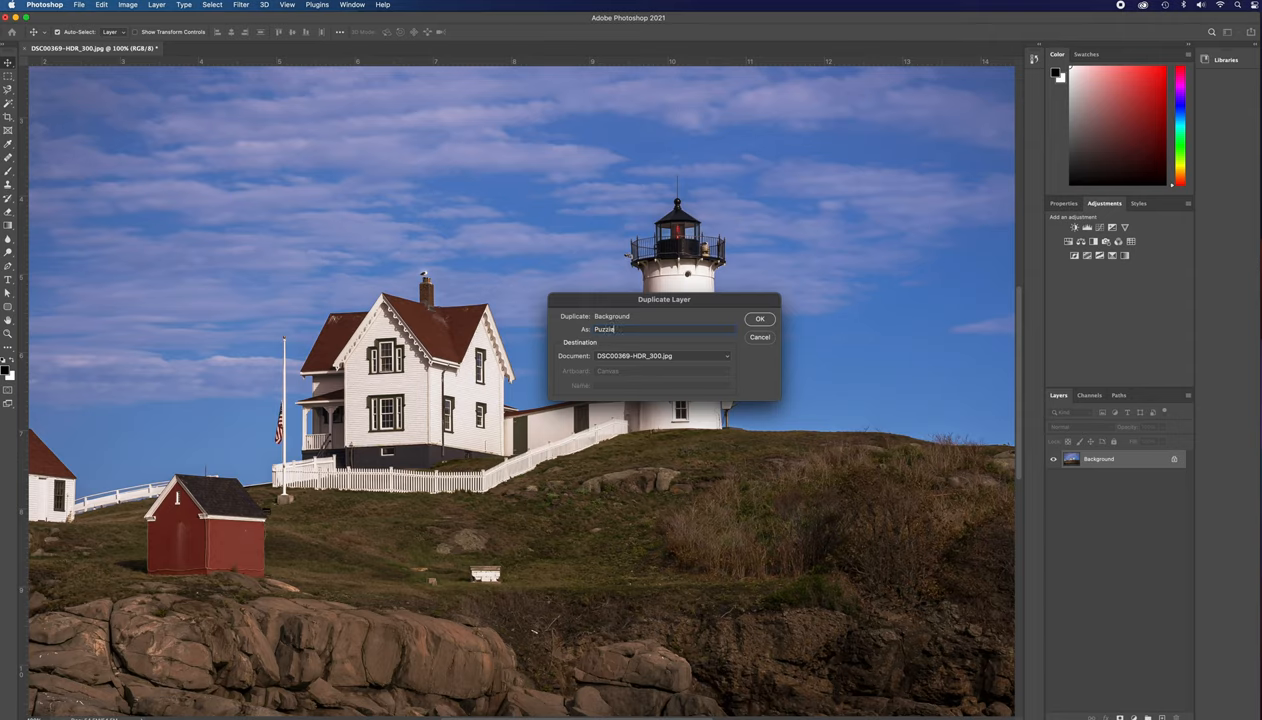
left_click(759, 318)
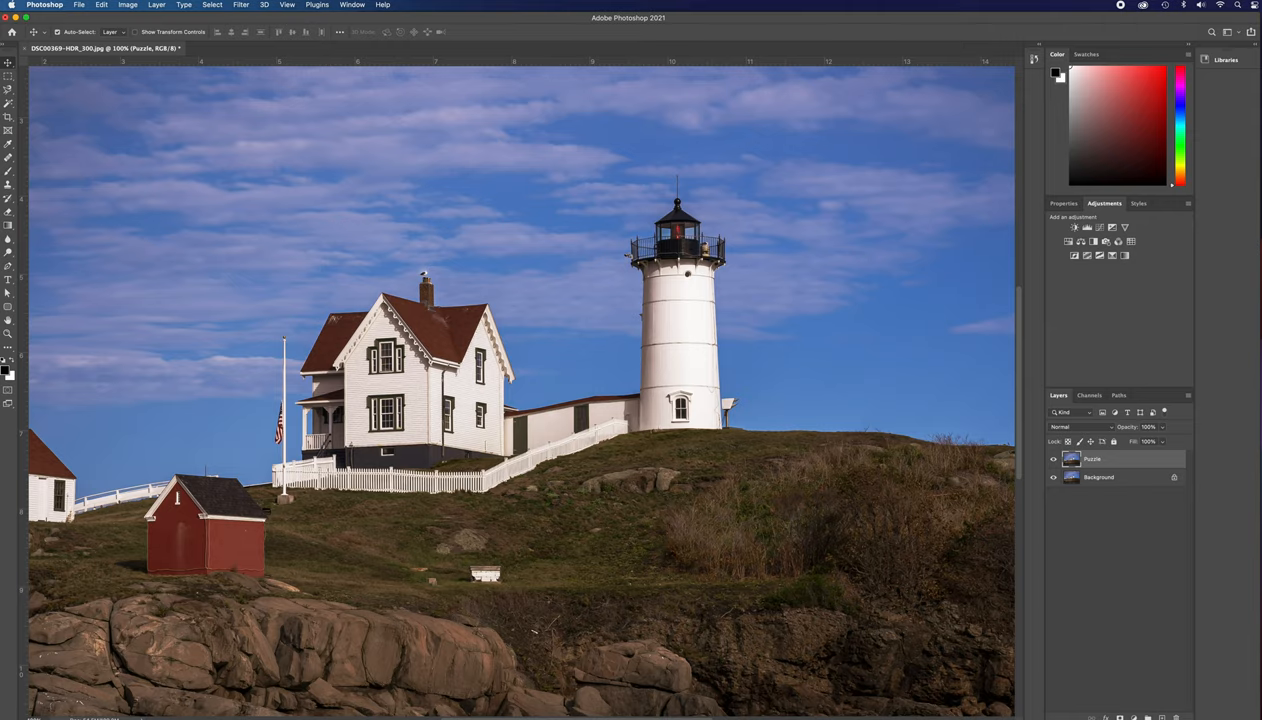
mouse_move(1130, 515)
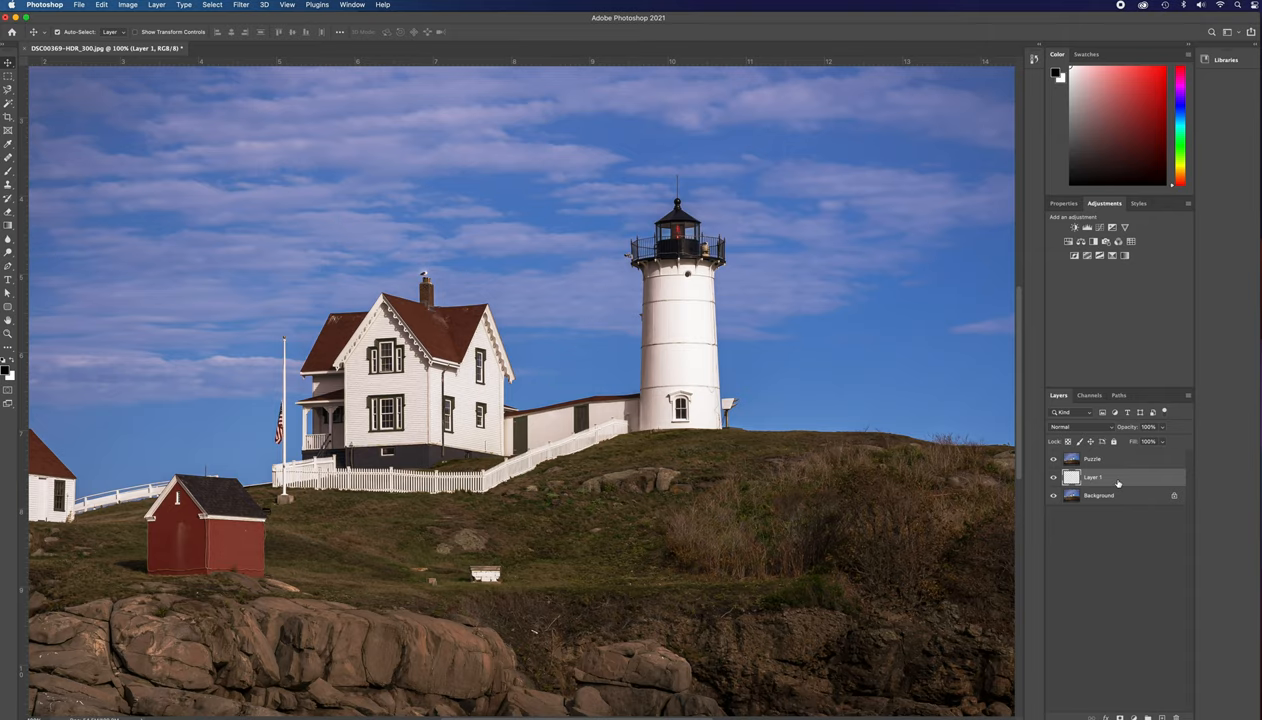
Rename the new empty layer below Puzzle to 'Color'
double_click(1092, 477)
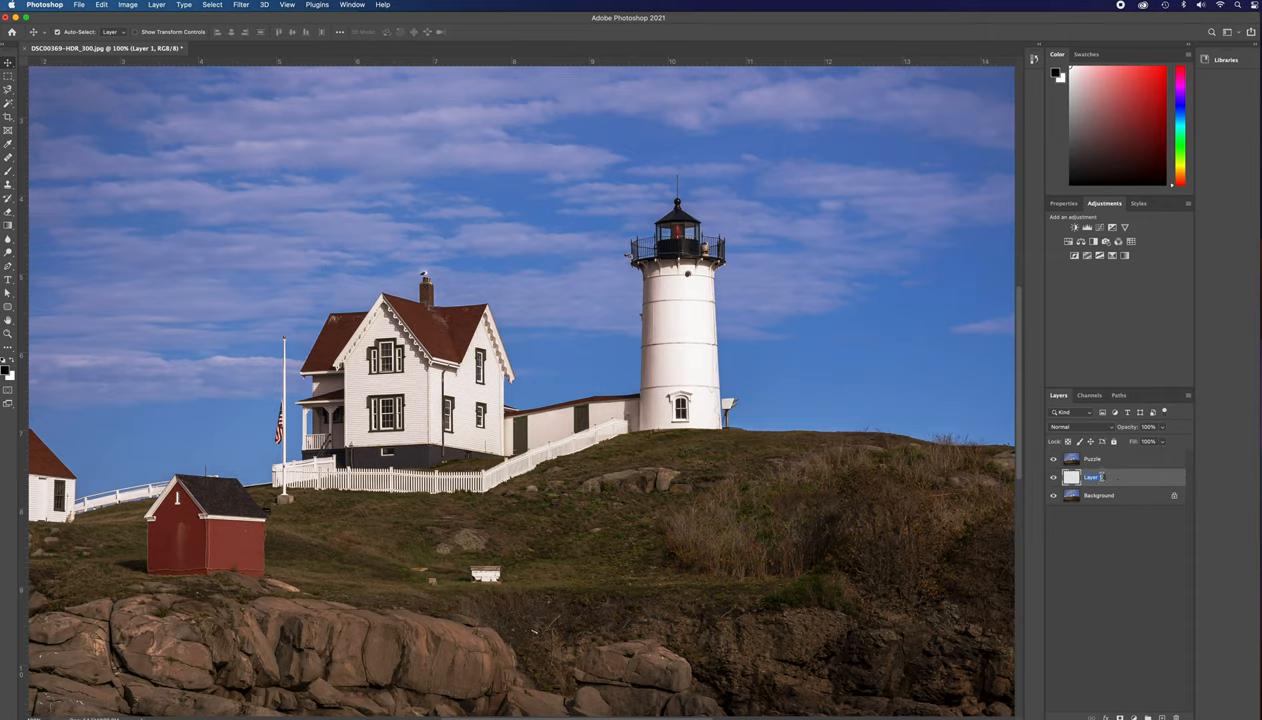
type("Color")
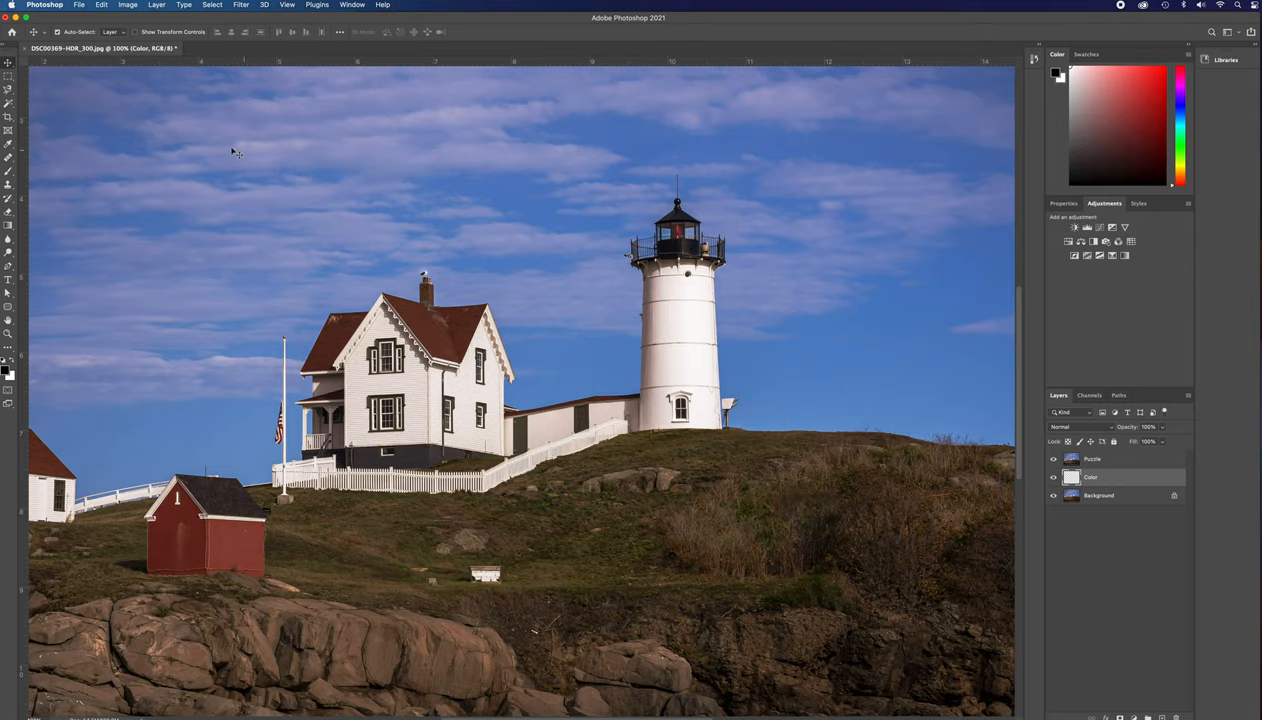
Fill the Color layer with the black foreground color, then select the Puzzle layer
left_click(102, 5)
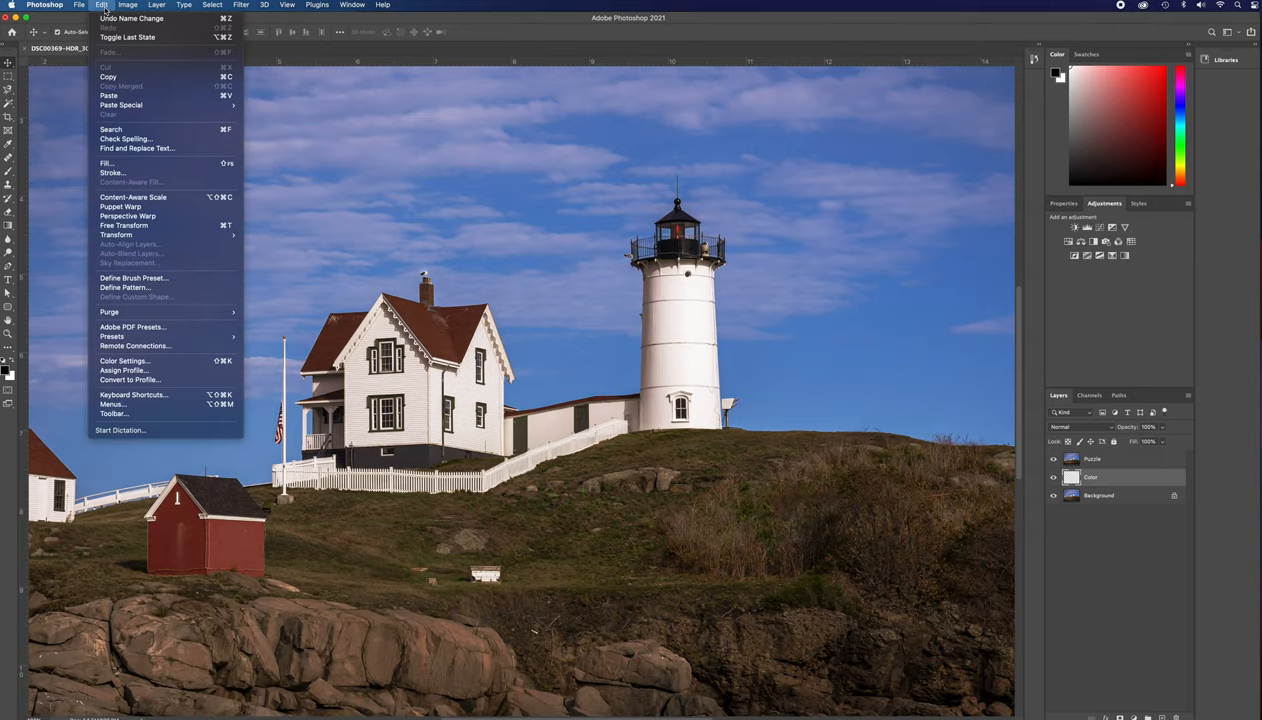
left_click(107, 163)
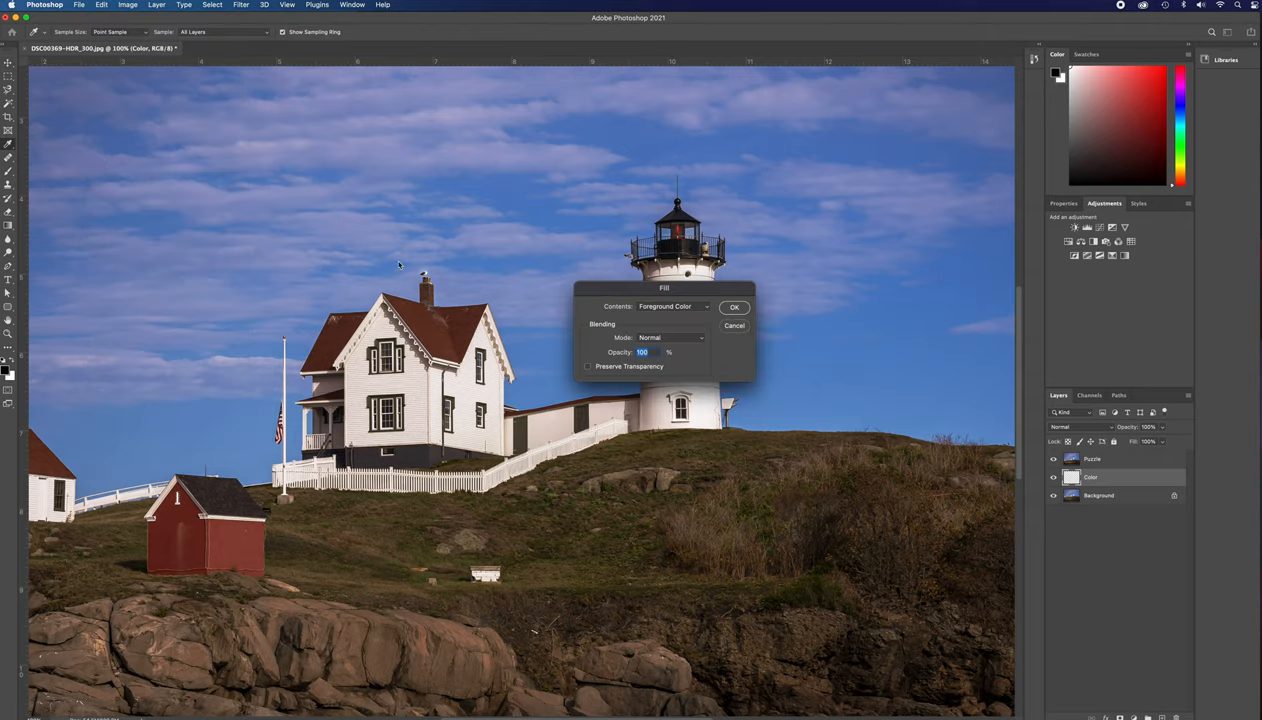
mouse_move(652, 314)
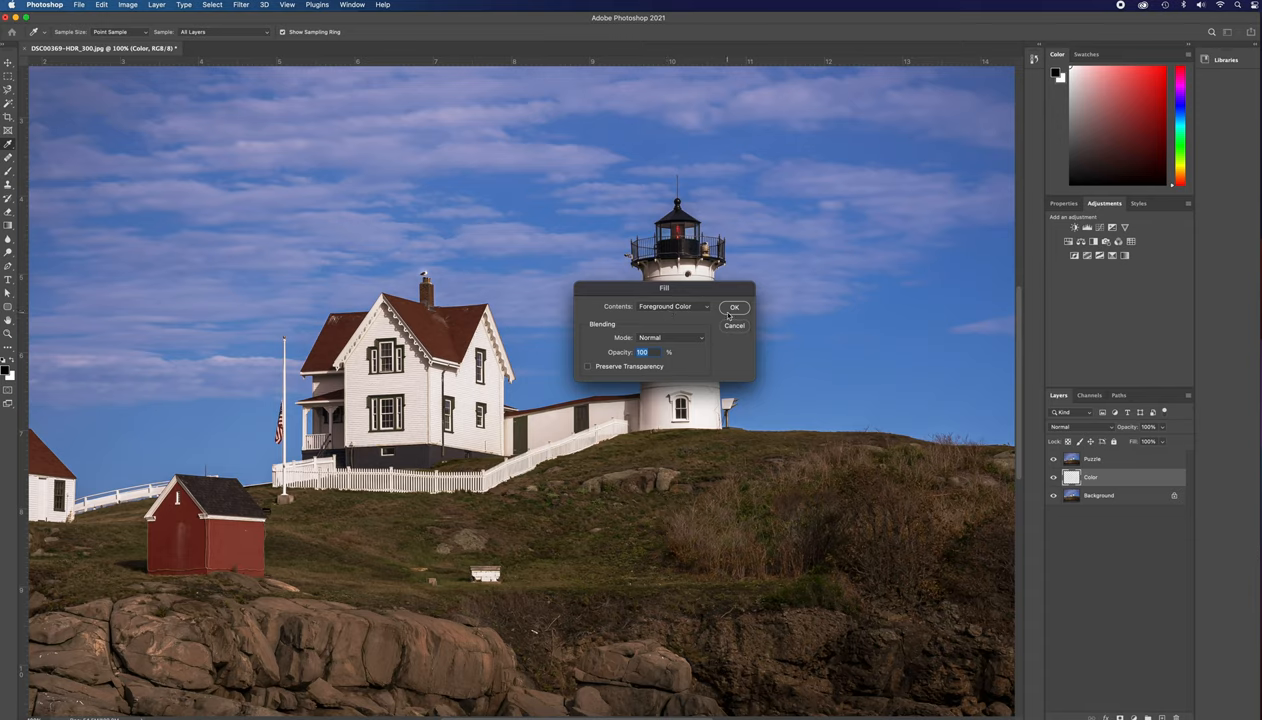
left_click(734, 307)
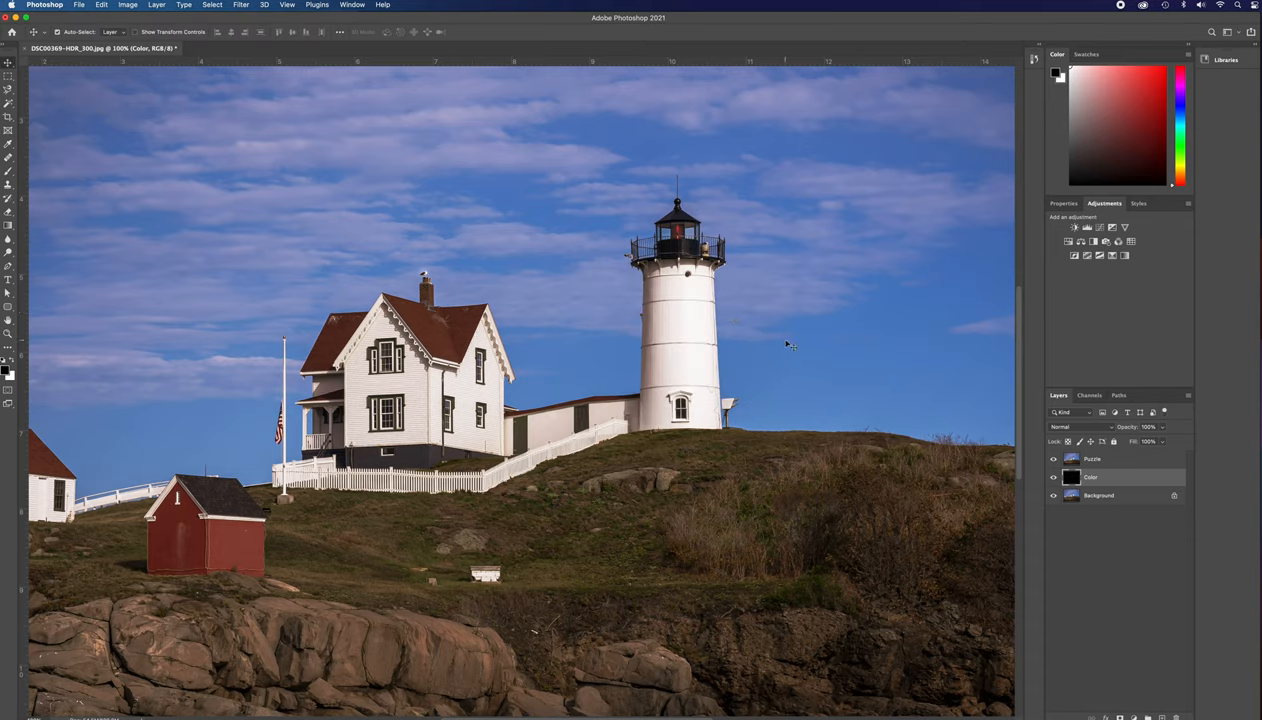
left_click(1105, 459)
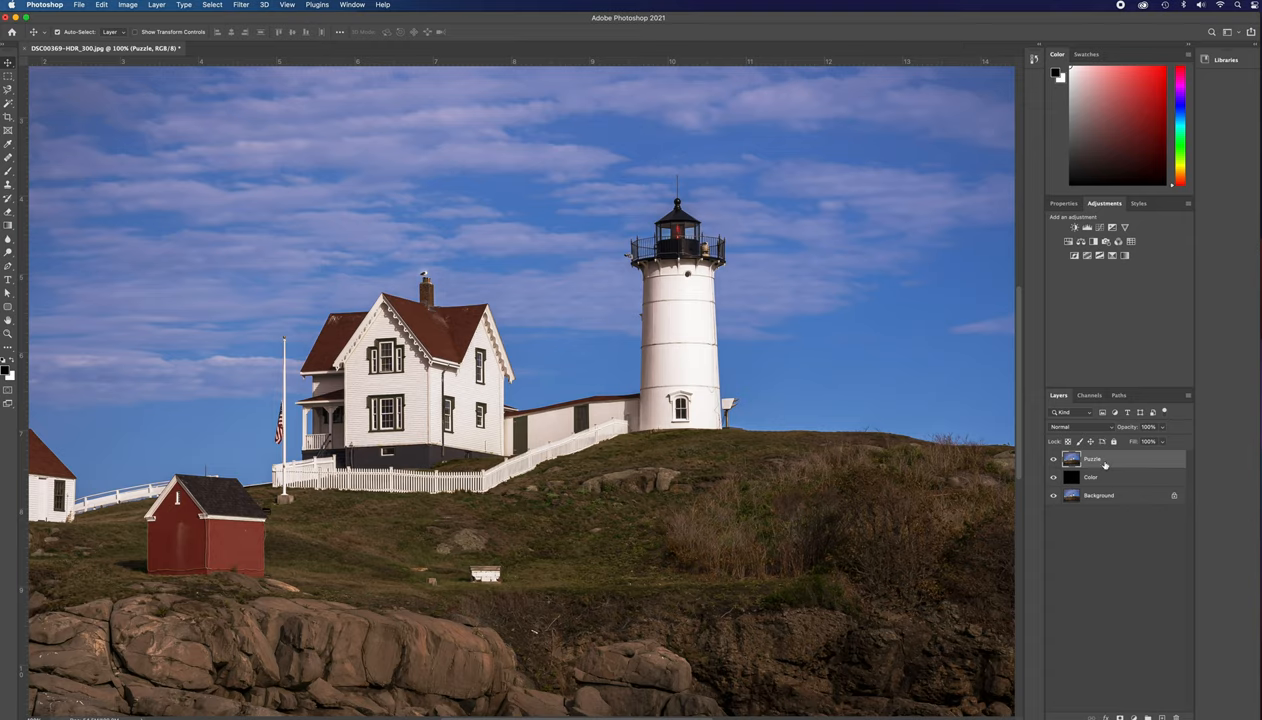
Preview the Texturizer filter with the Puzzle texture on the Puzzle layer
left_click(241, 5)
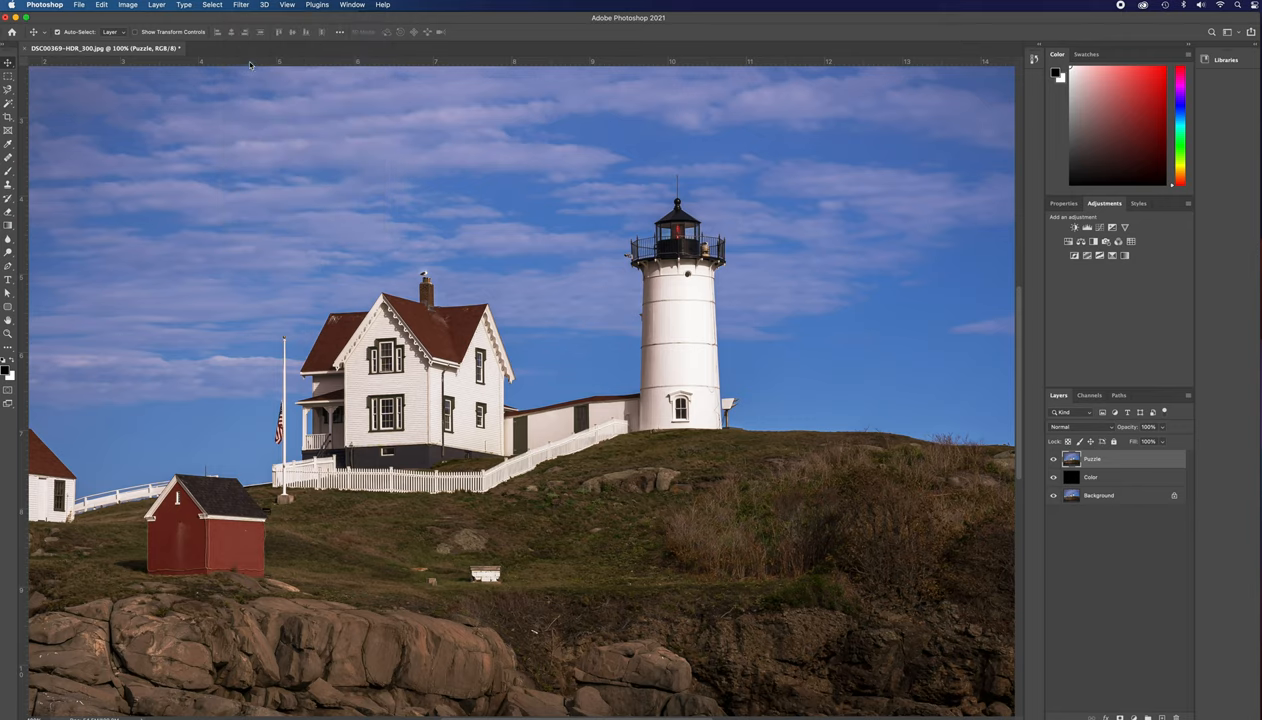
left_click(241, 5)
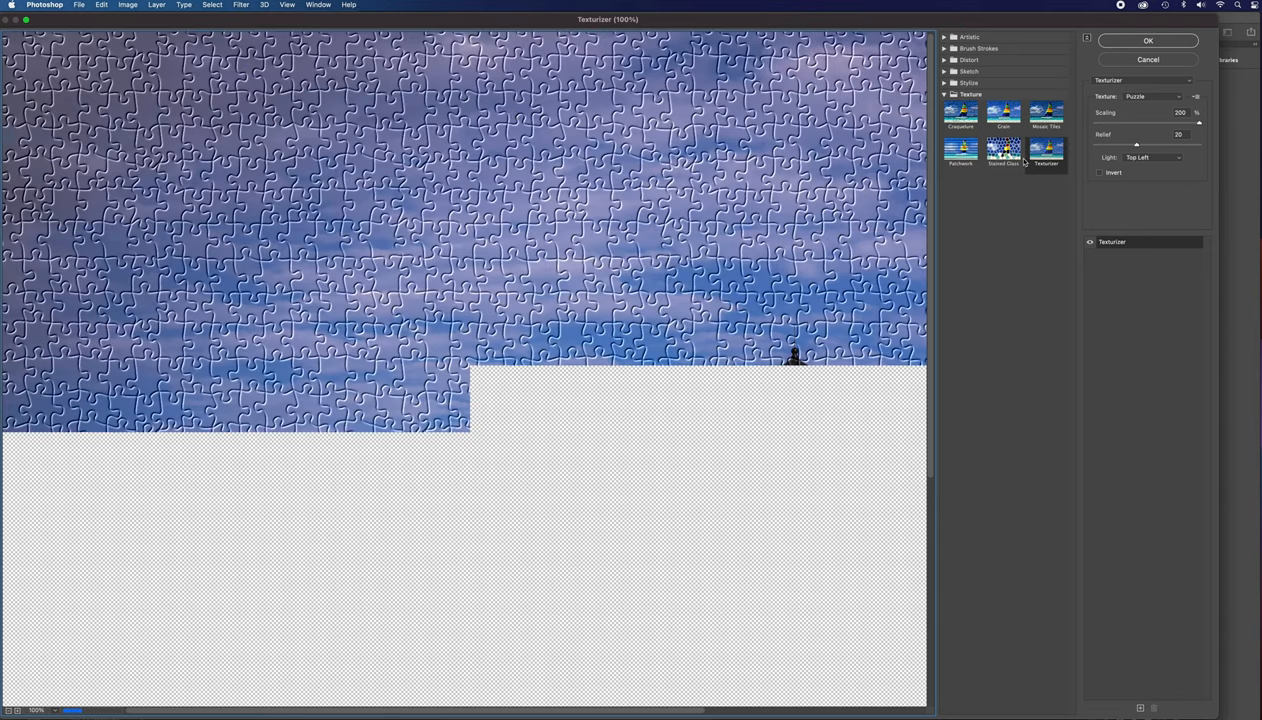
left_click(1046, 150)
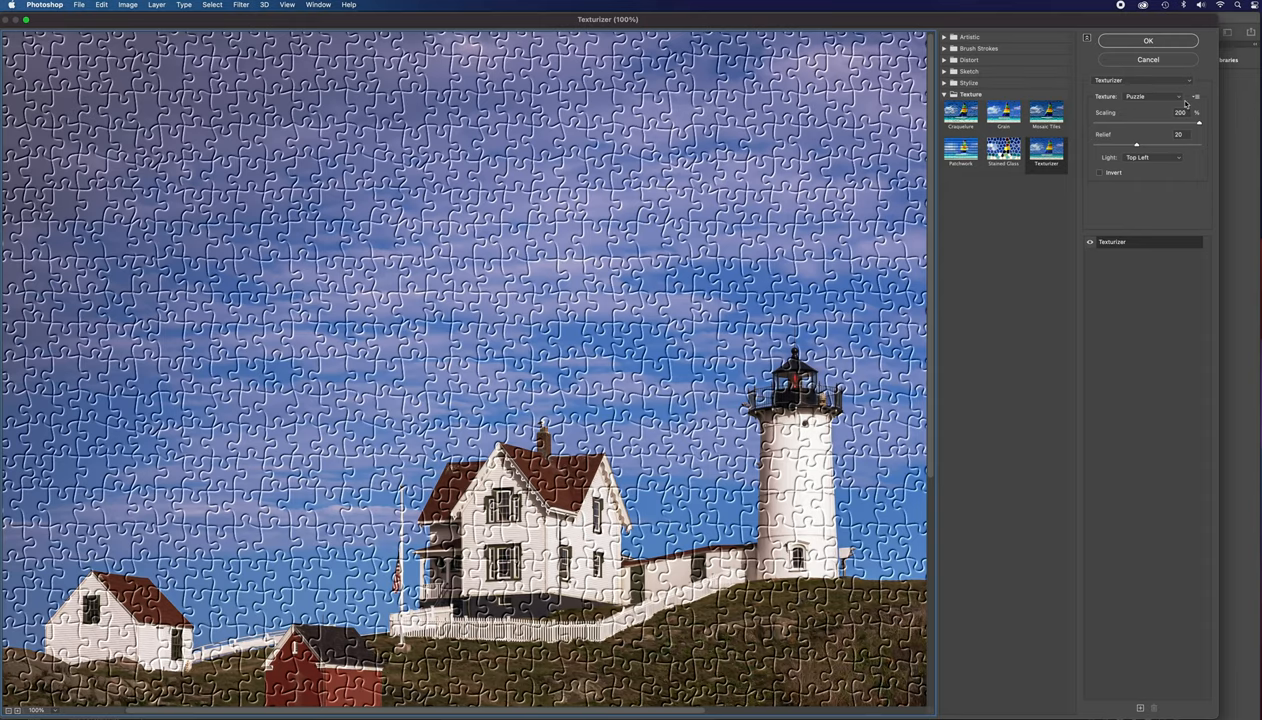
left_click(1178, 96)
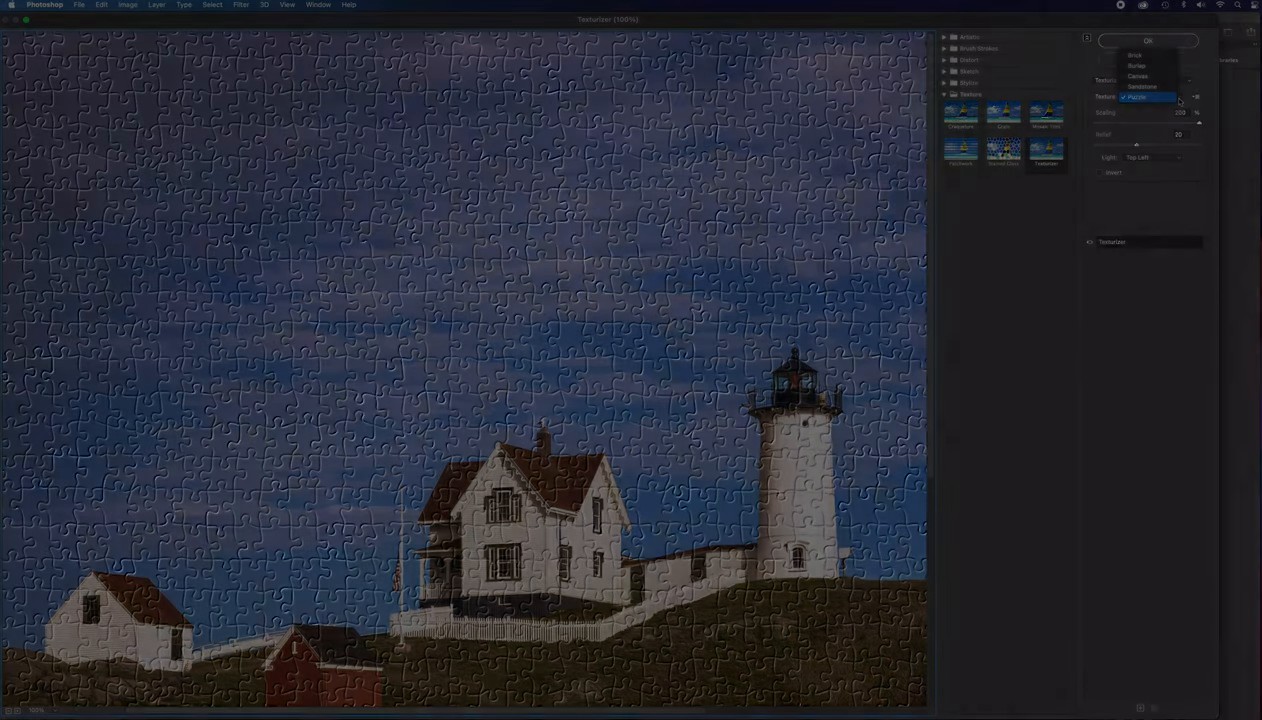
left_click(1137, 97)
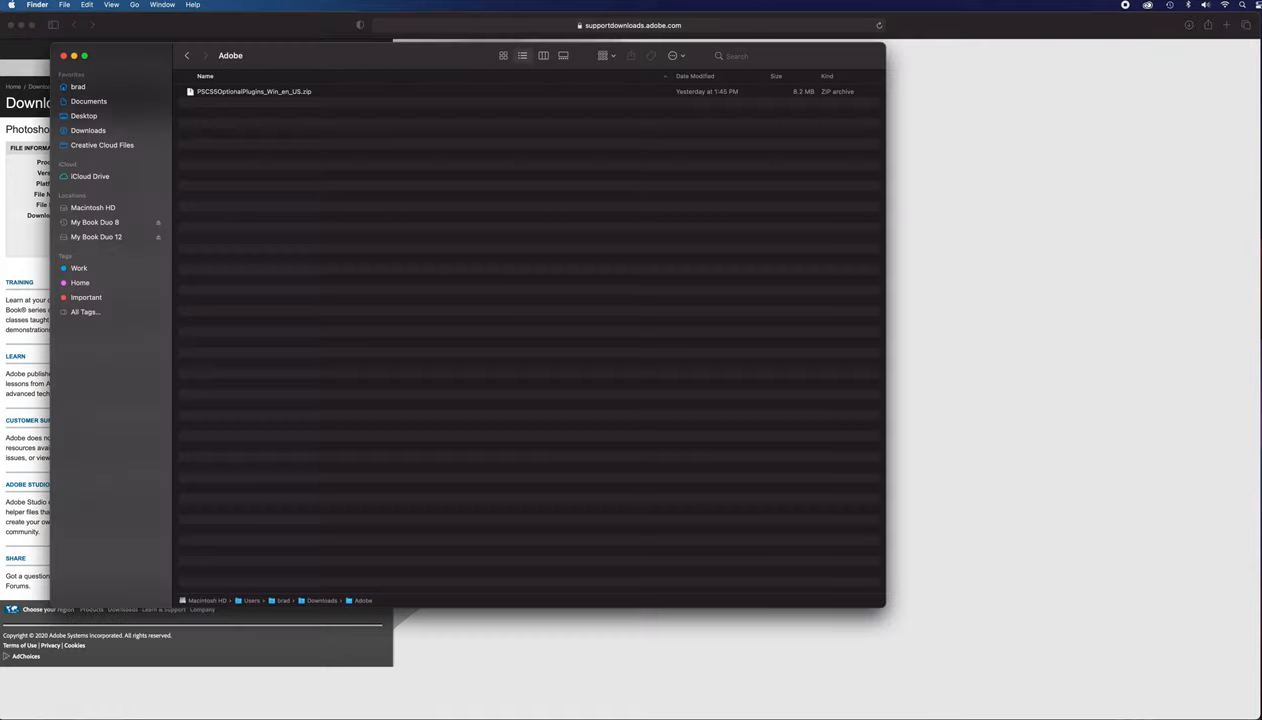
Unzip the PSCS5OptionalPlugins archive and expand its Presets > Textures folder
left_click(254, 91)
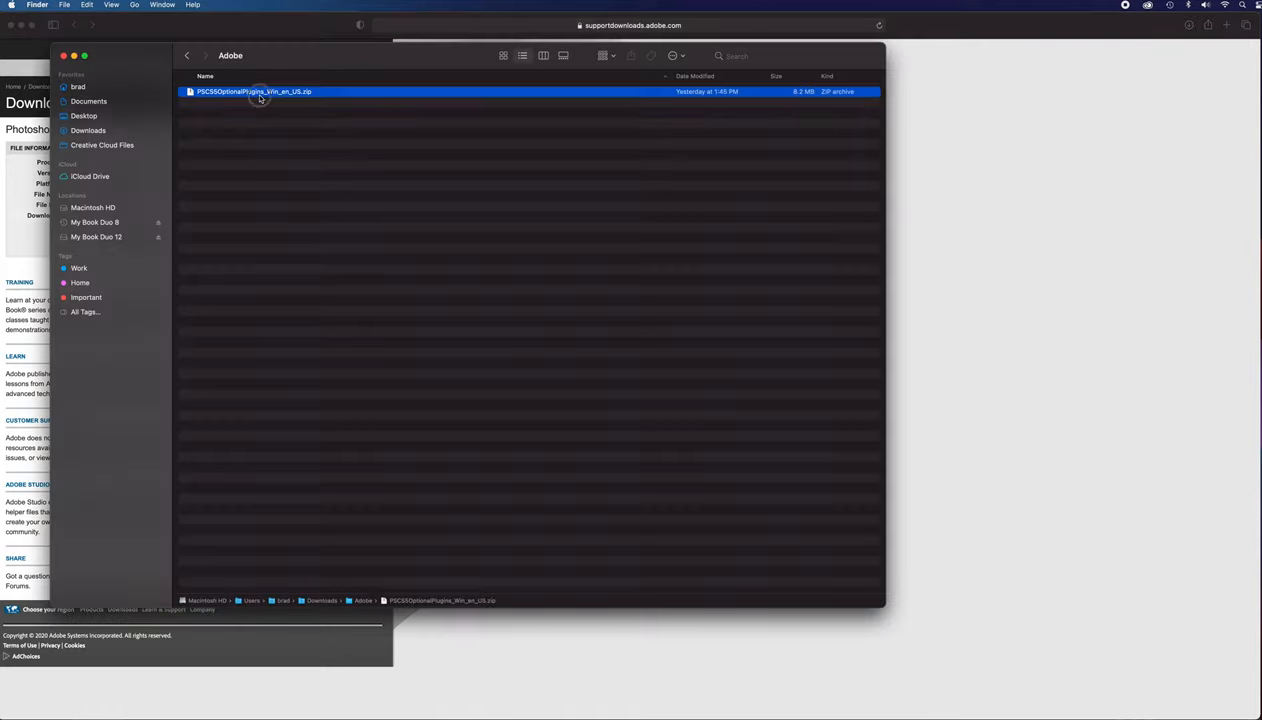
double_click(253, 91)
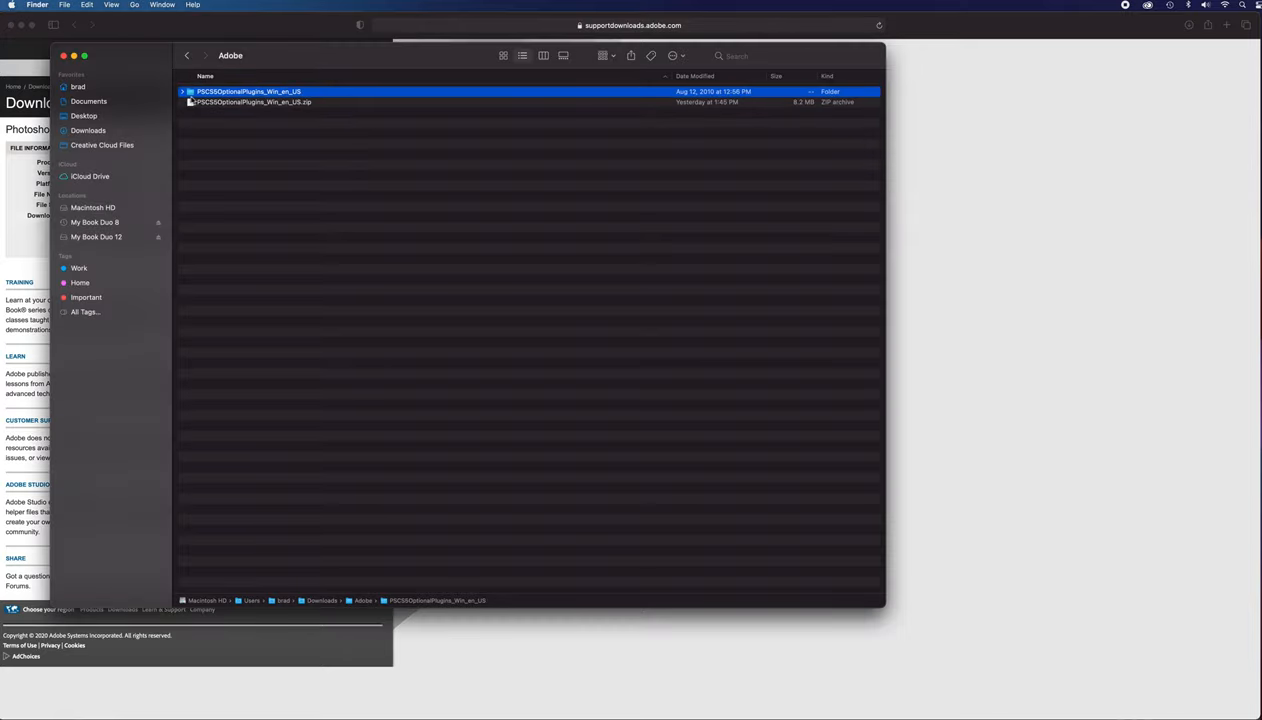
left_click(182, 91)
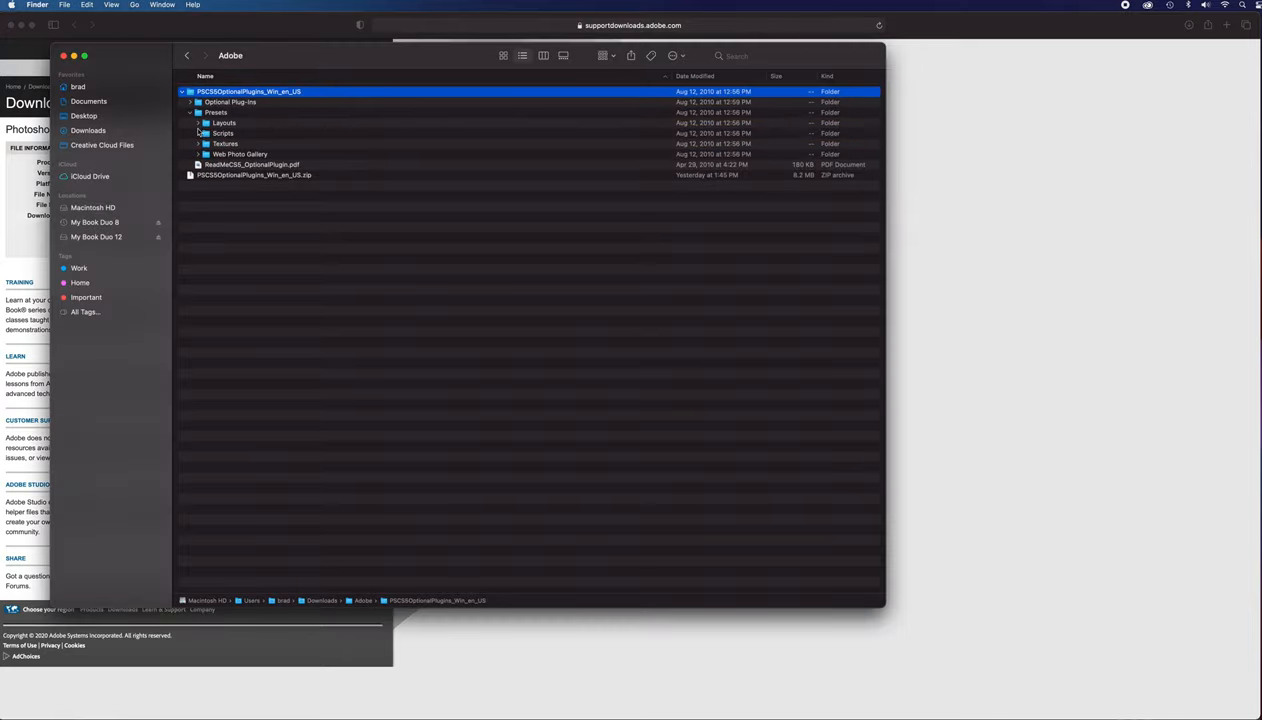
left_click(198, 143)
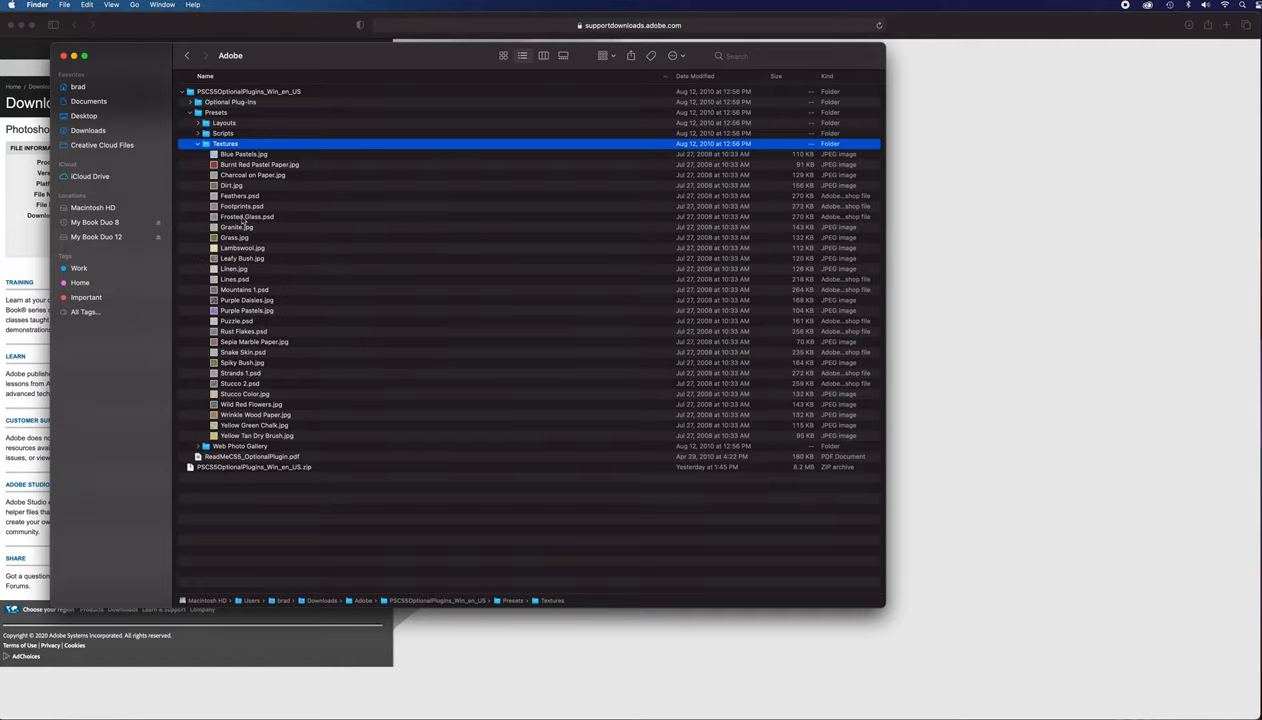
left_click(236, 321)
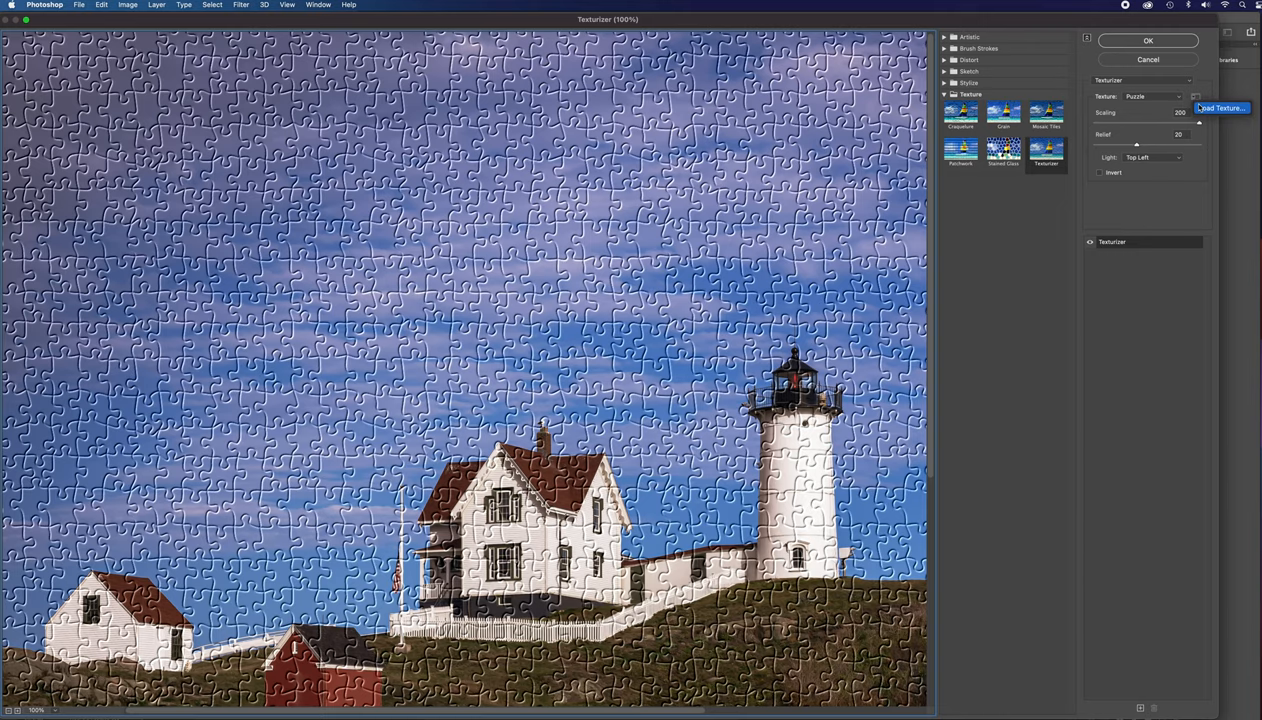
Load Puzzle.psd as the custom Texturizer texture
left_click(1221, 108)
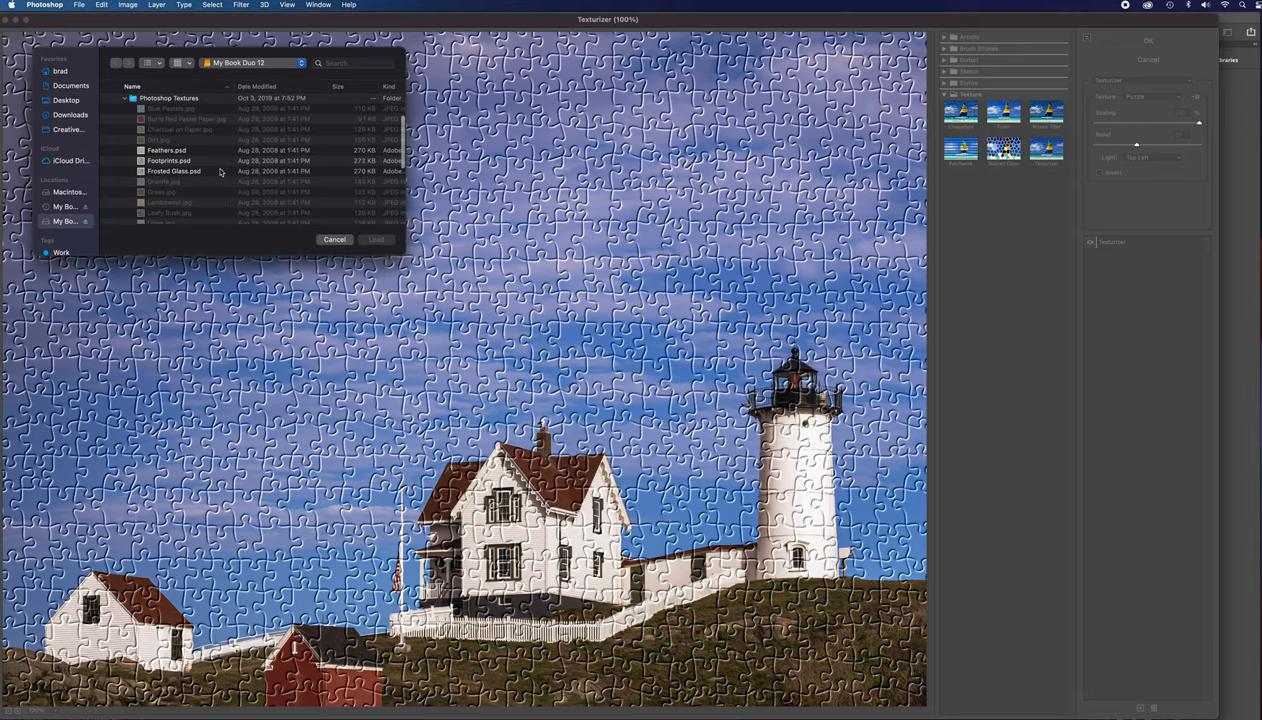
scroll("down", 3)
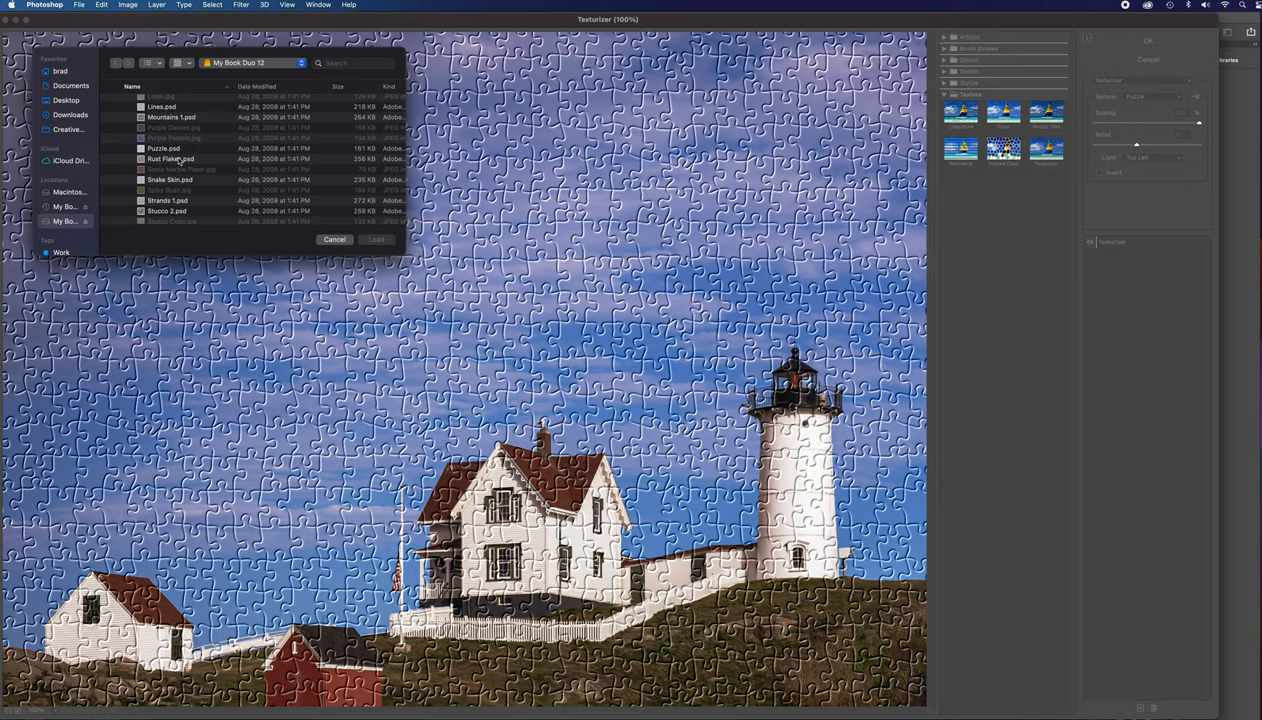
left_click(163, 148)
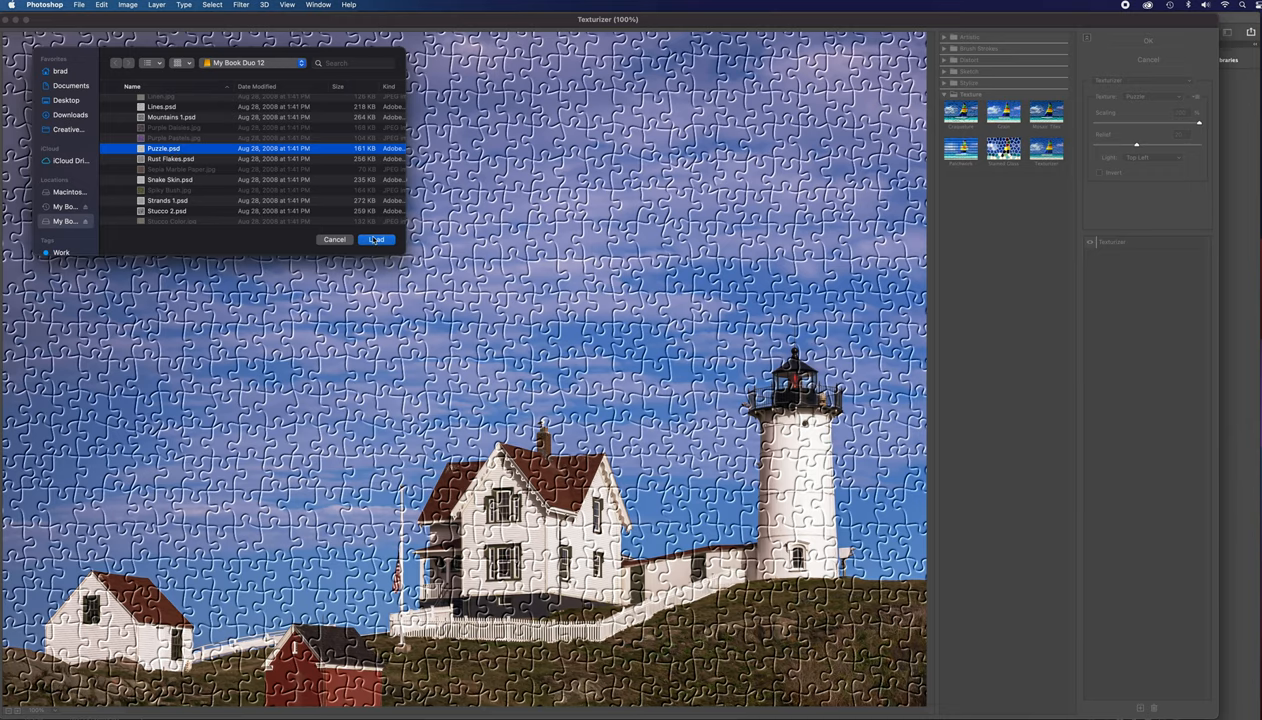
left_click(376, 239)
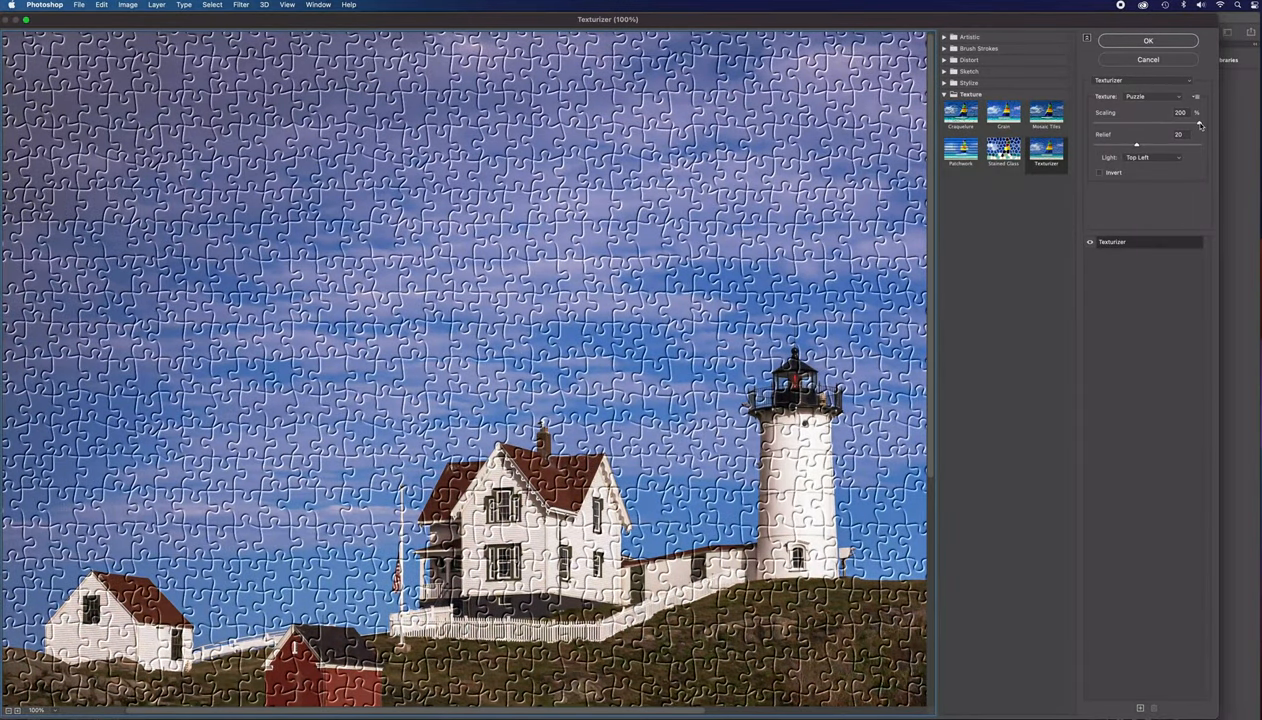
Apply the Puzzle texture at 200% scaling with relief 20 to the photo
left_click_drag(1193, 112, 1165, 112)
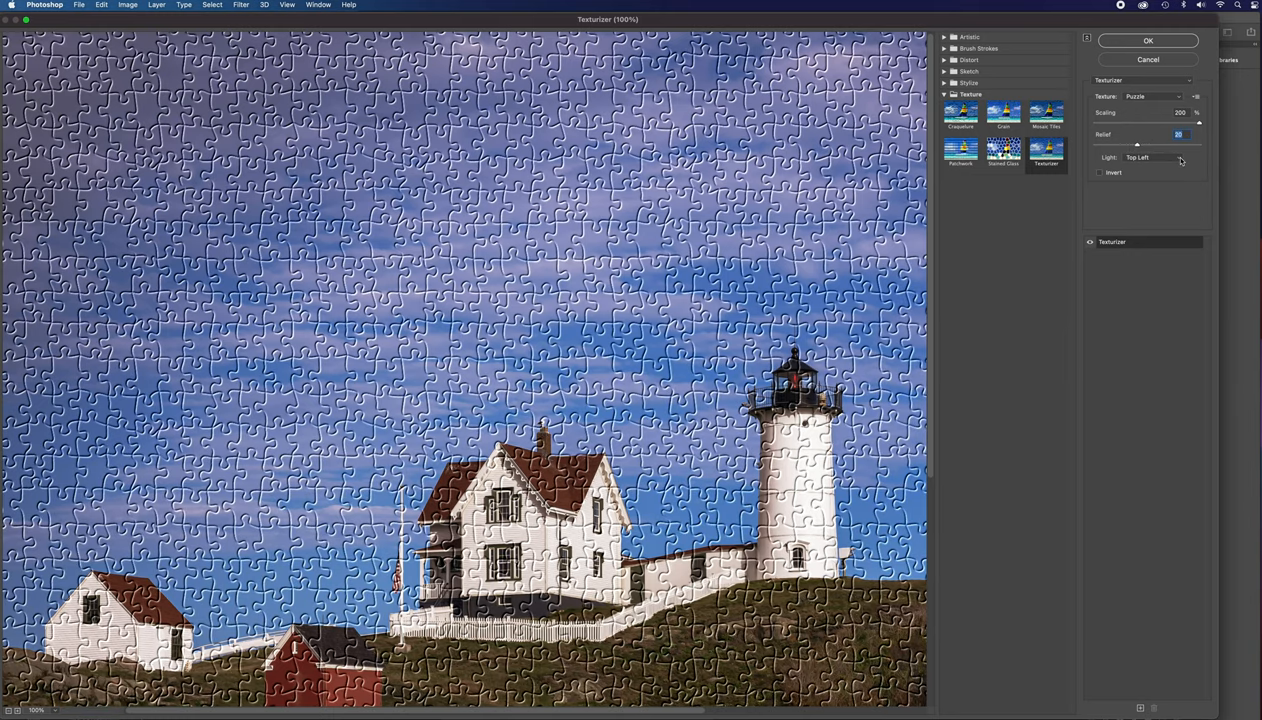
left_click(1155, 157)
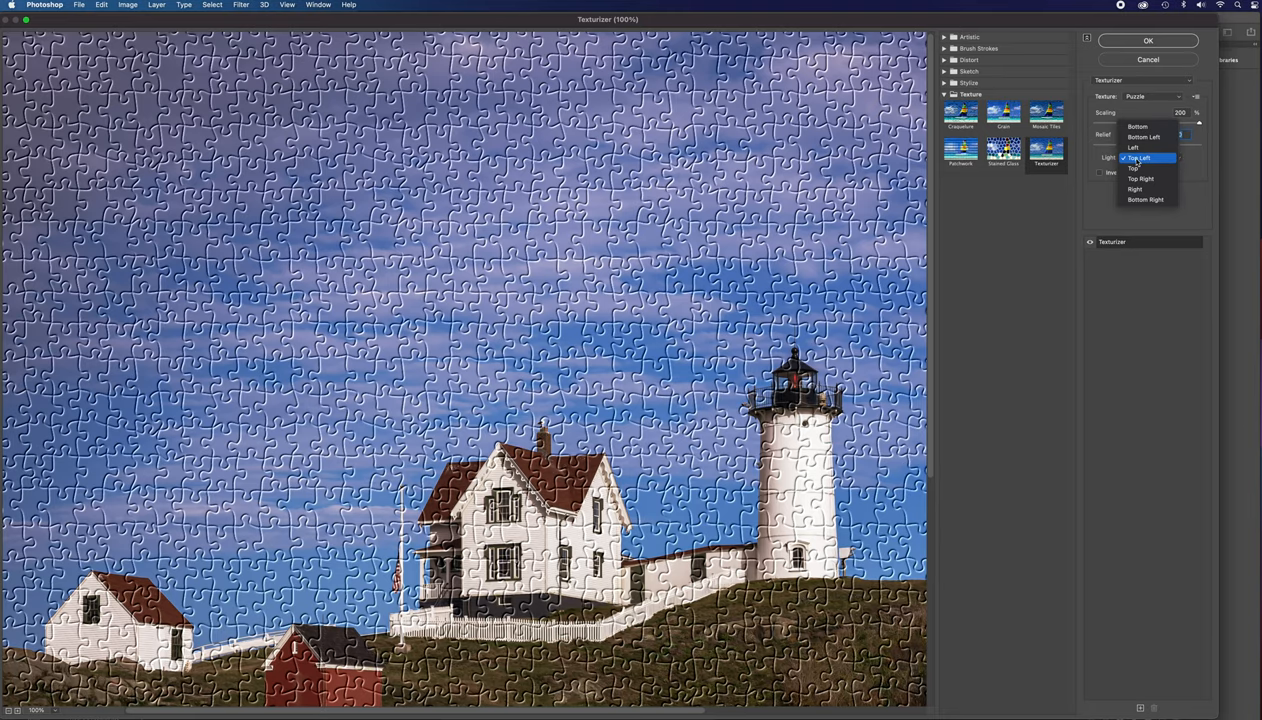
left_click(1140, 158)
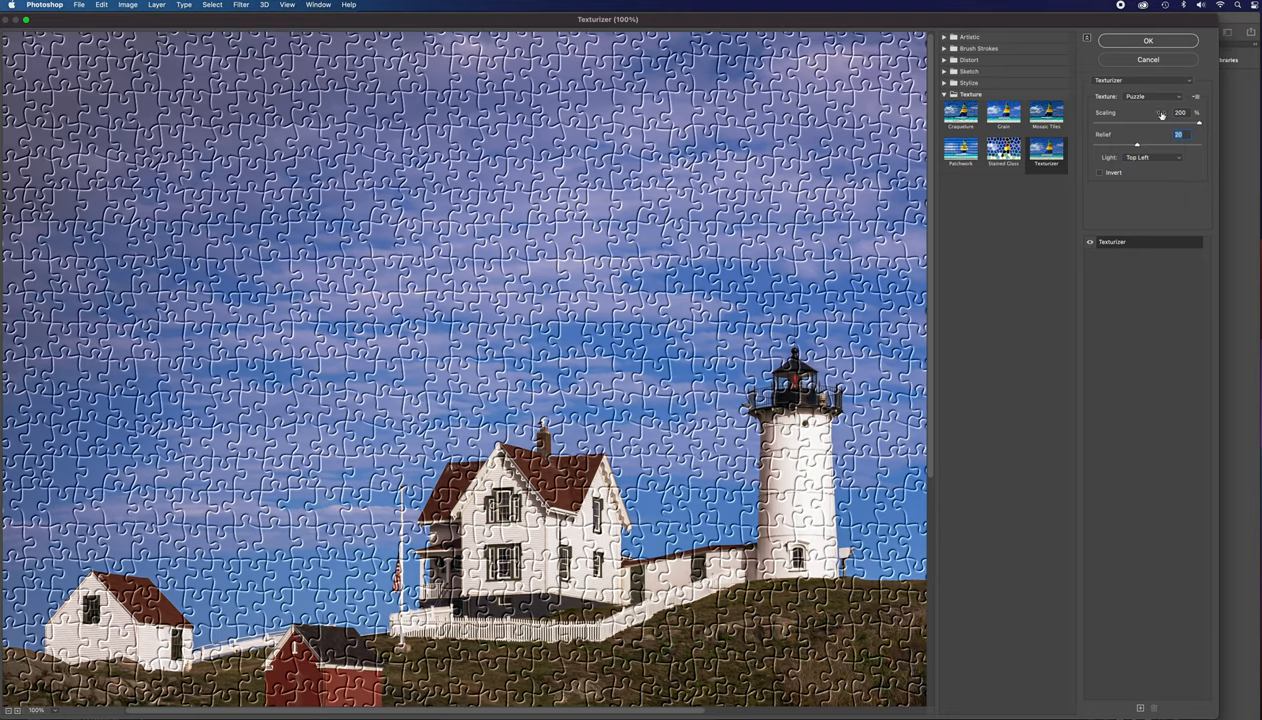
left_click(1147, 40)
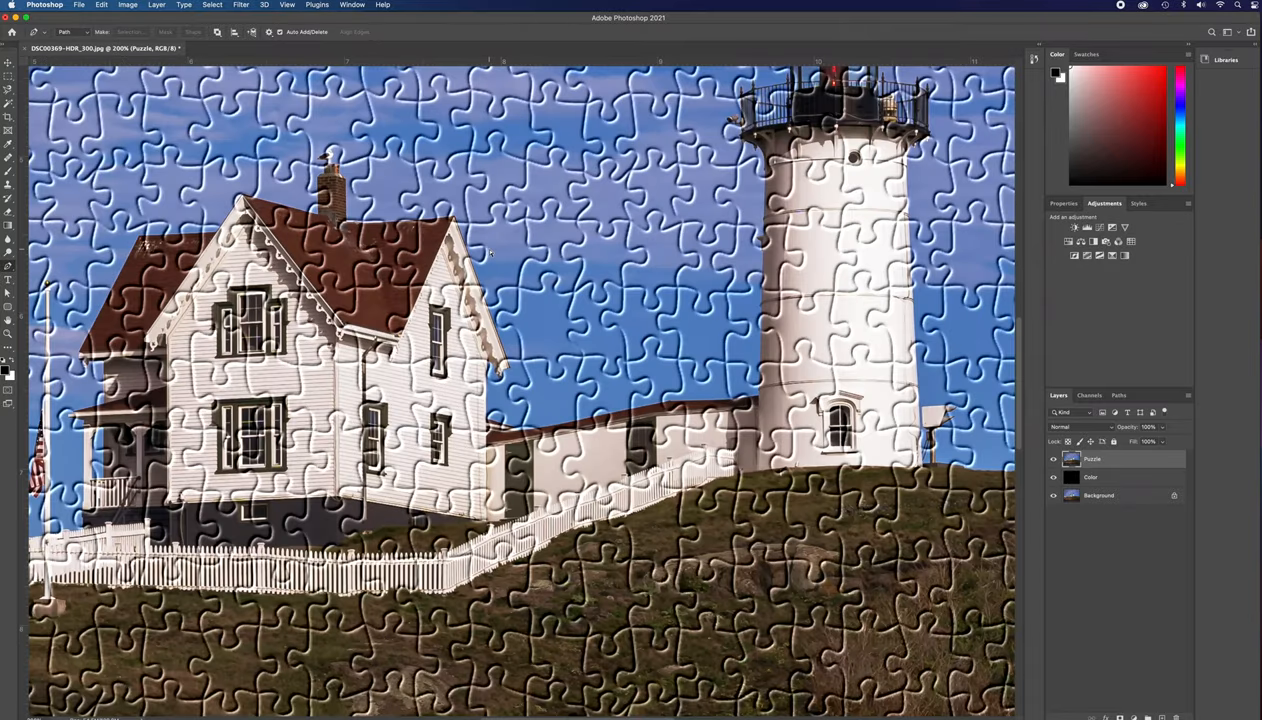
mouse_move(527, 207)
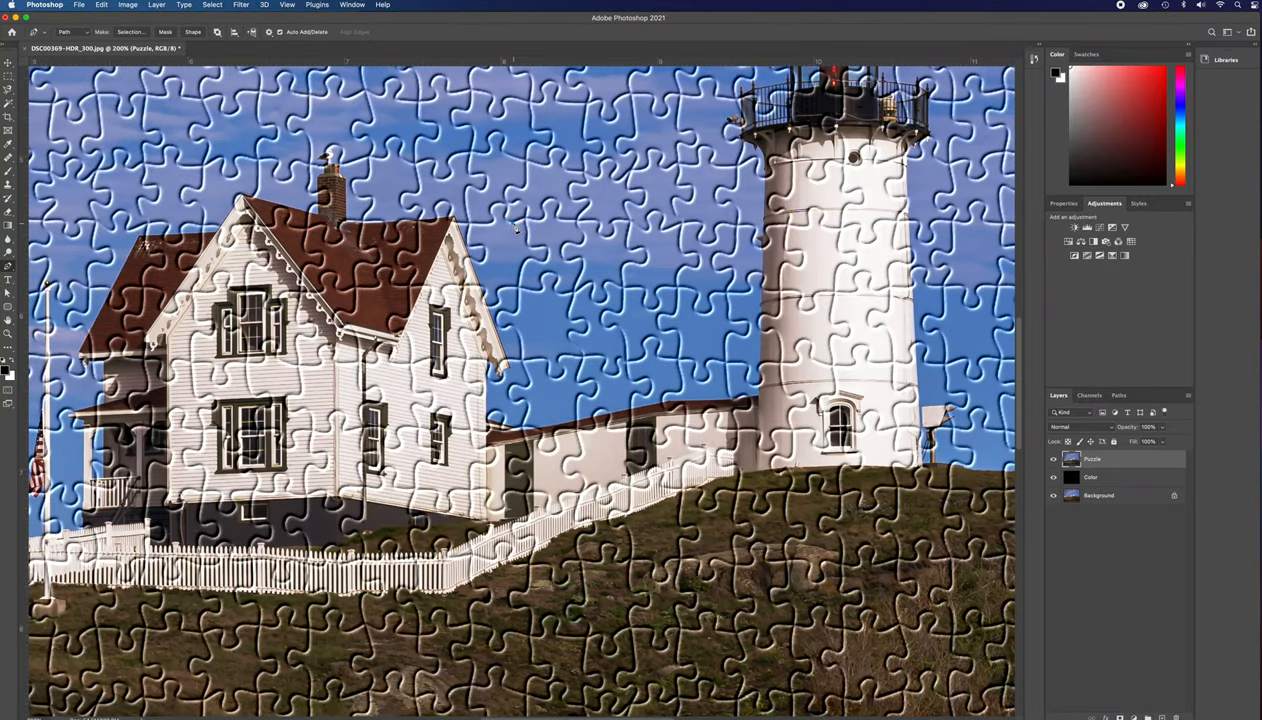
mouse_move(520, 225)
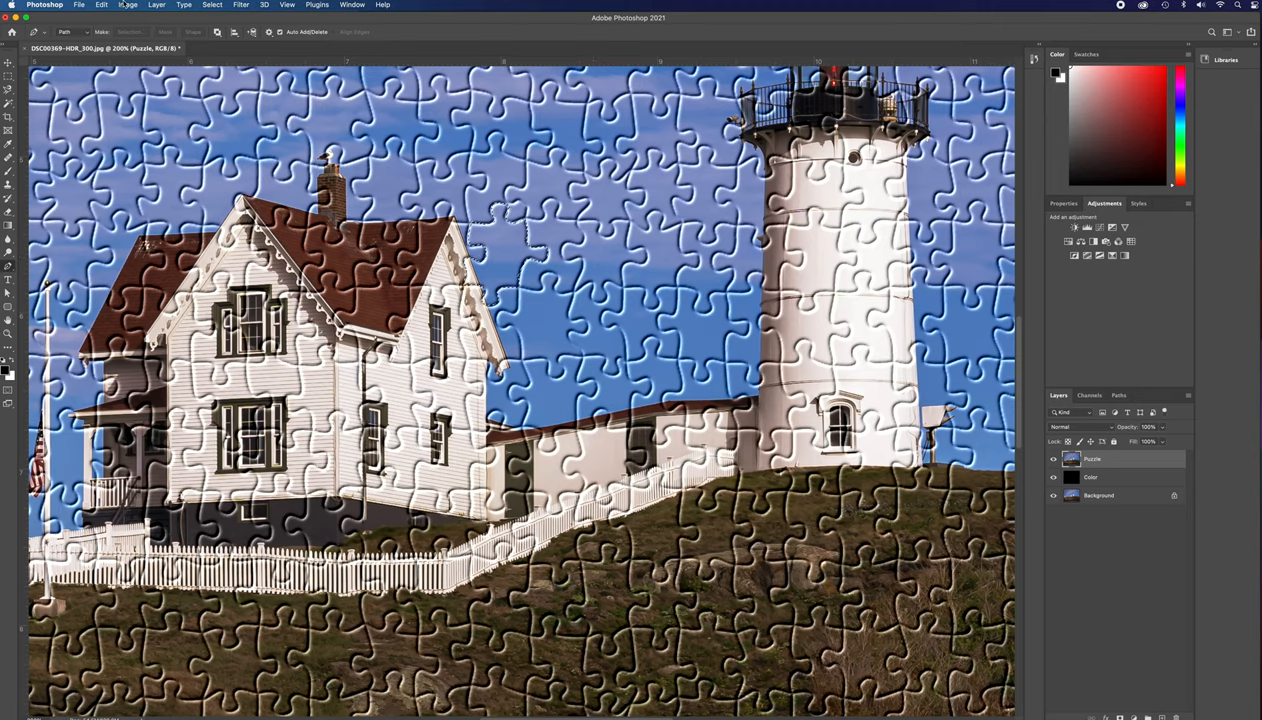
Cut the selected jigsaw piece to a new layer and rename it 'Piece 1'
left_click(156, 5)
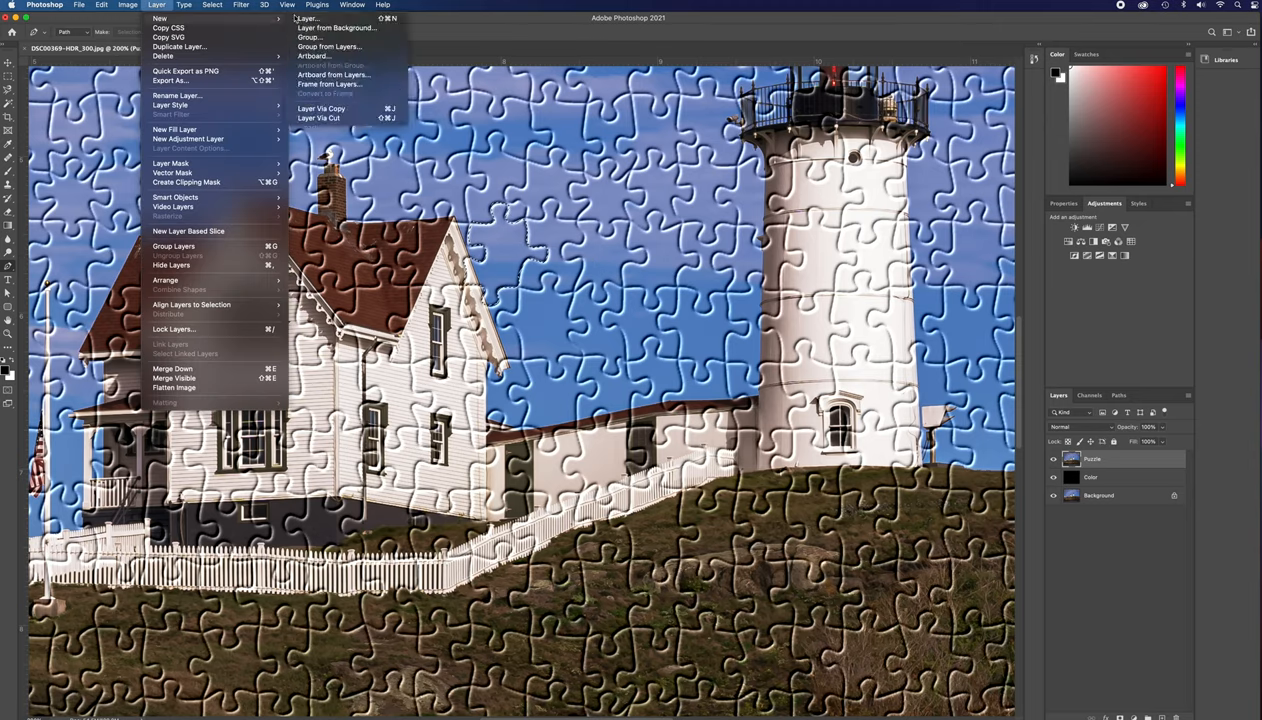
mouse_move(320, 118)
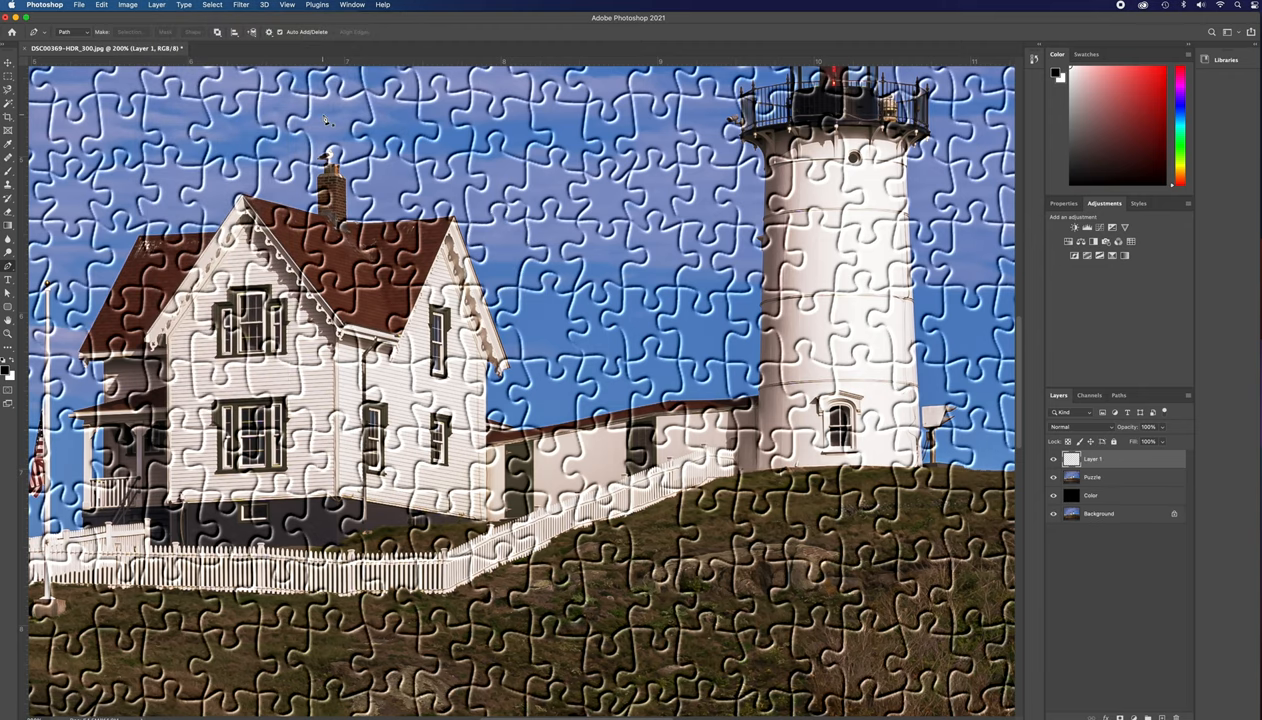
double_click(1093, 459)
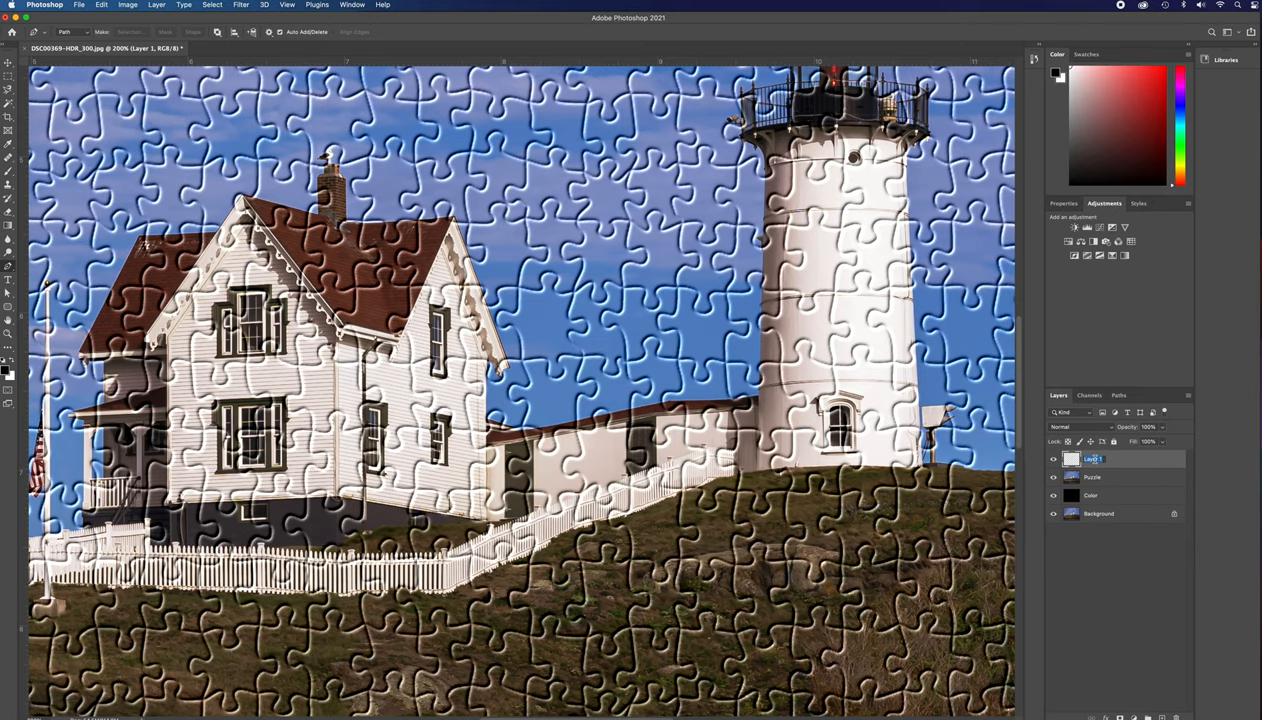
type("Piece 1")
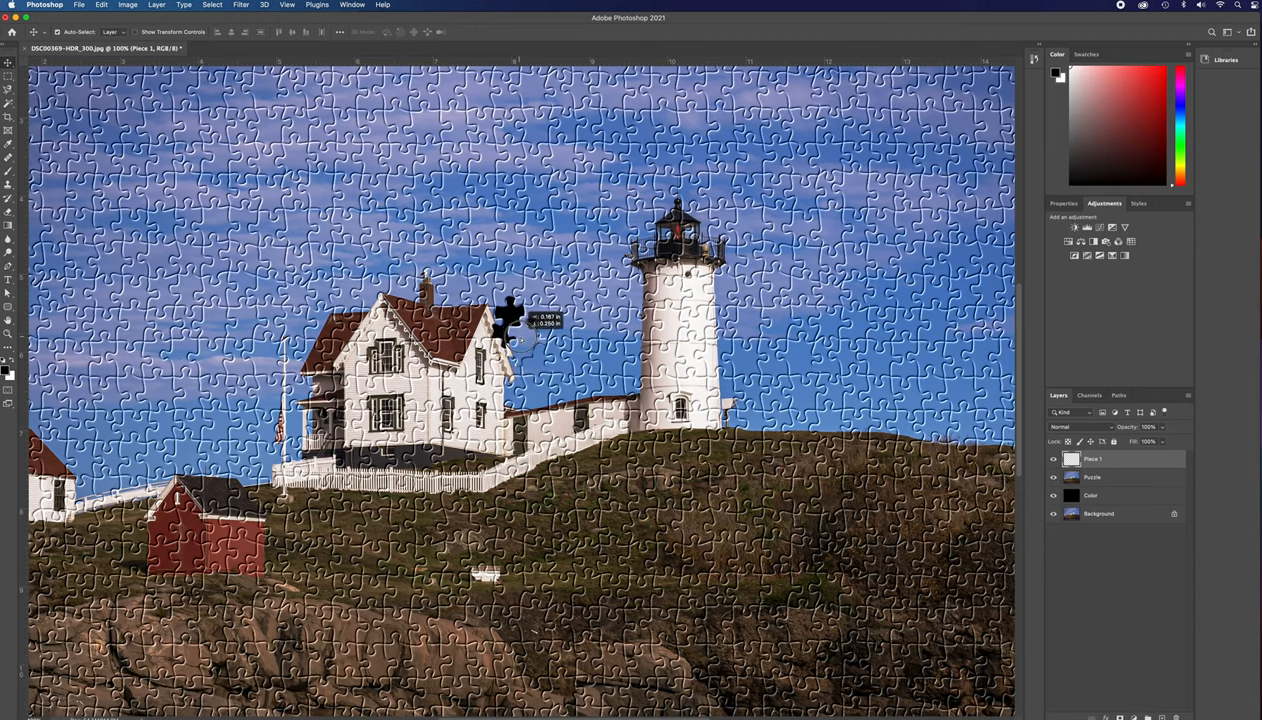
Move the Piece 1 piece aside to expose a black hole, then add a drop shadow
left_click_drag(510, 325, 510, 320)
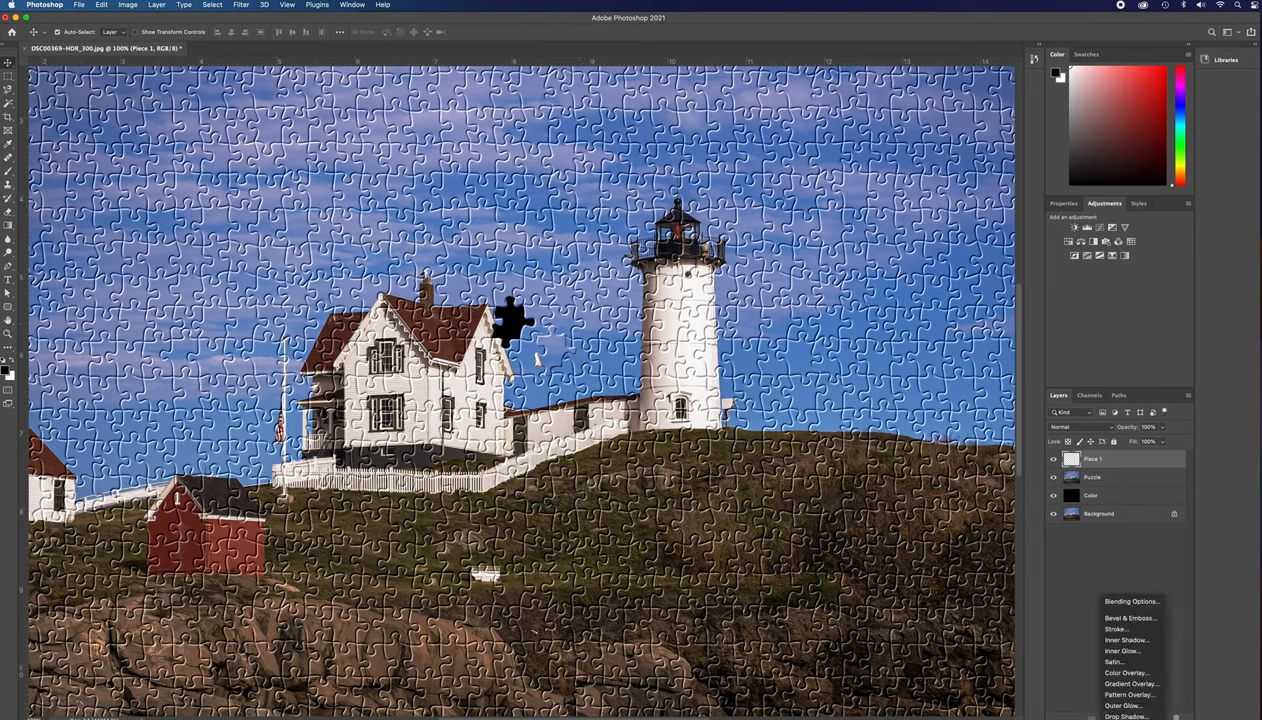
left_click(1124, 716)
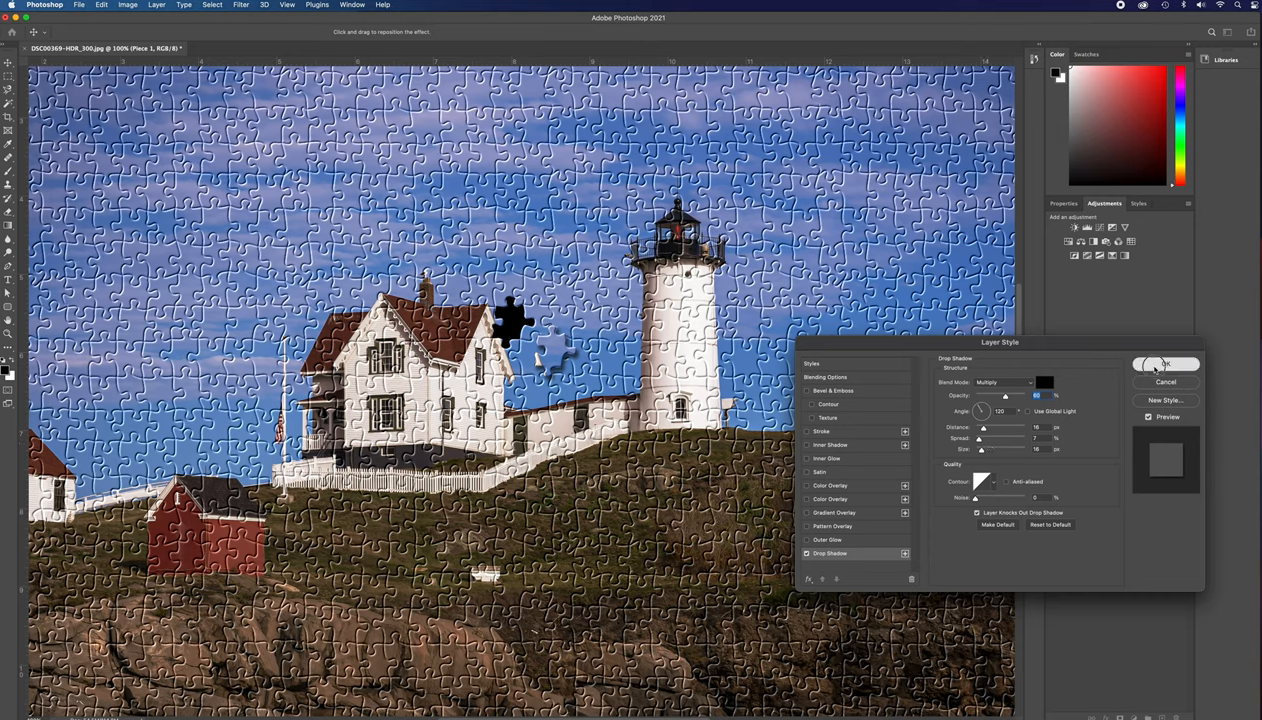
left_click(1165, 363)
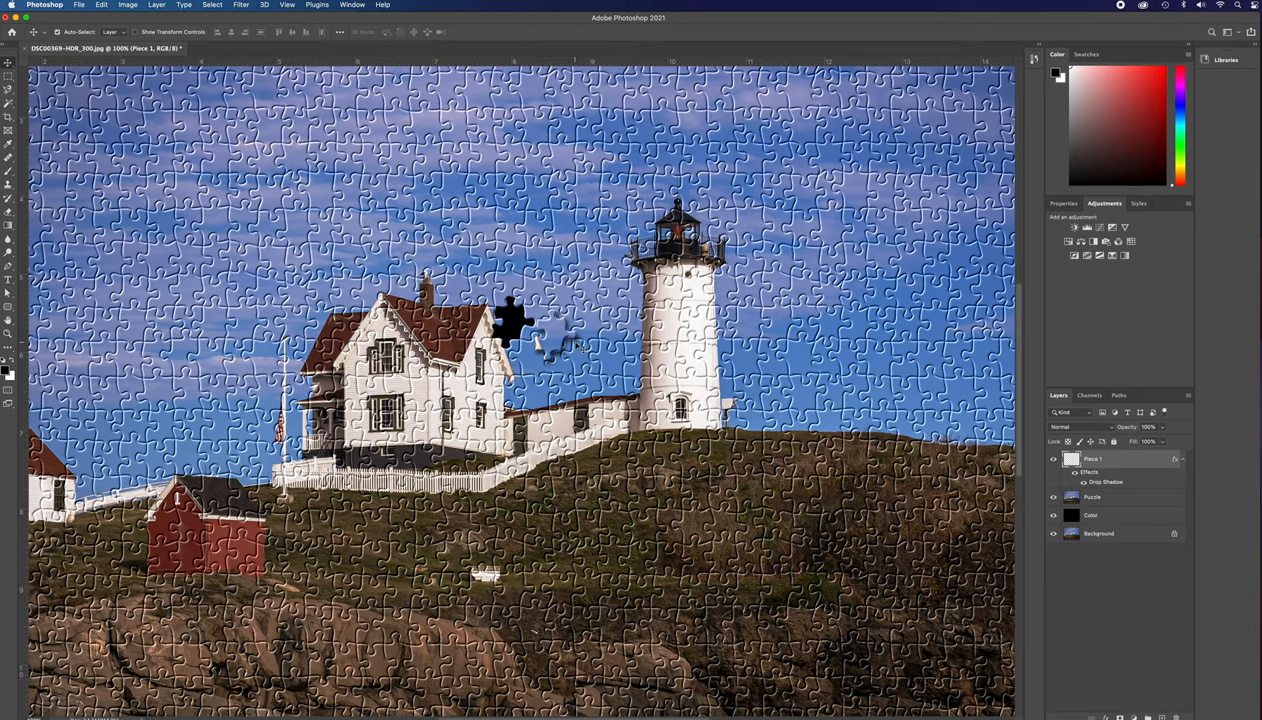
Move Piece 1 down-left onto the house roof and add an empty Layer 1 above it
left_click(101, 5)
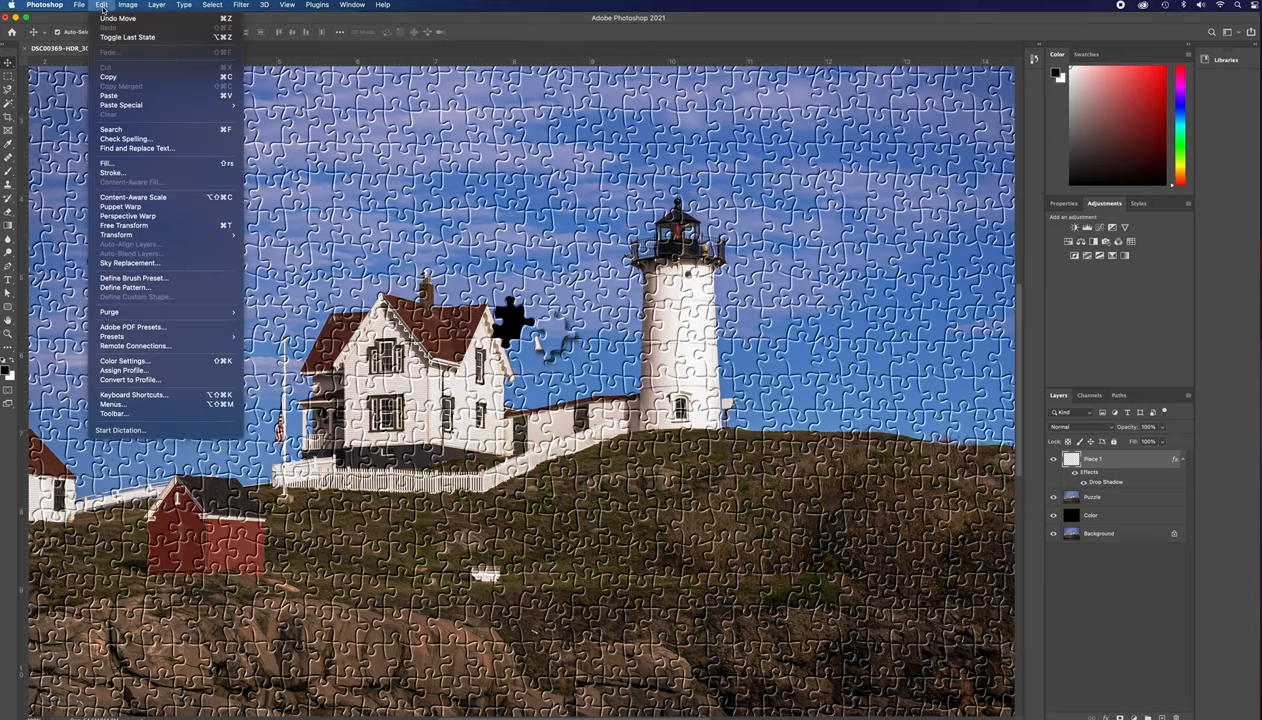
left_click(123, 225)
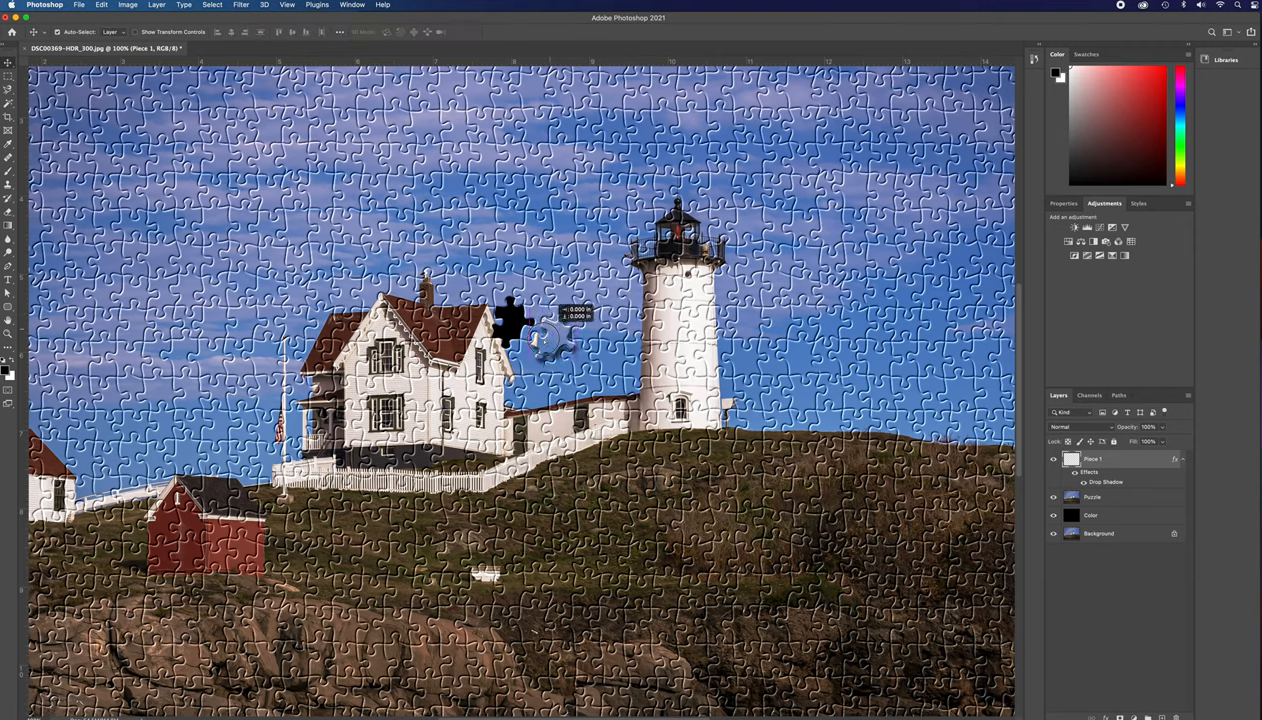
left_click_drag(545, 340, 480, 370)
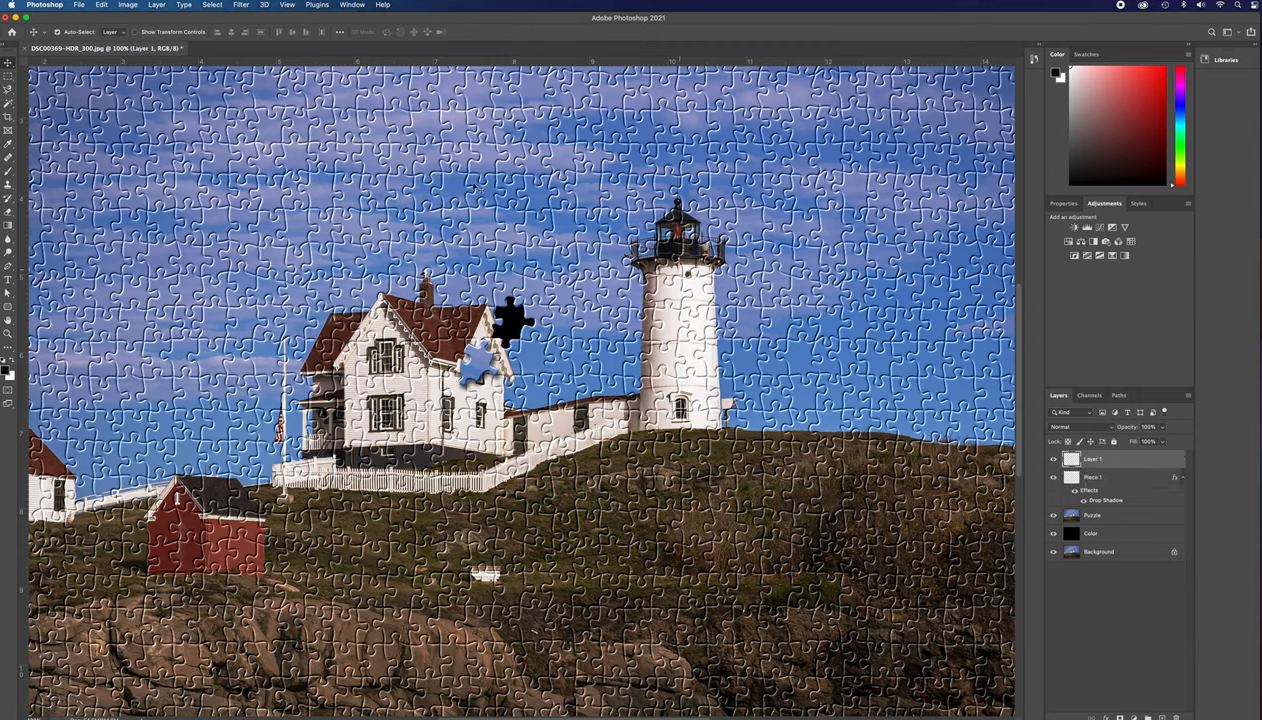
Fill Layer 1 with the white background colour
left_click(102, 5)
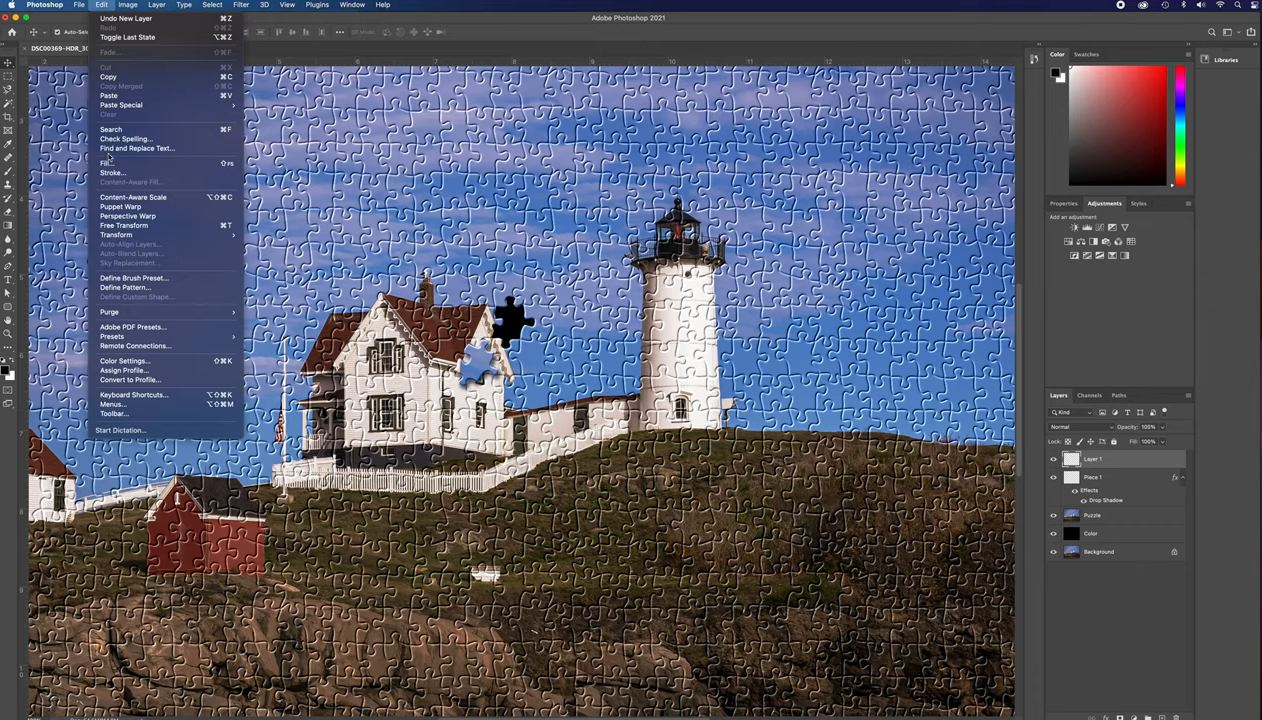
left_click(106, 162)
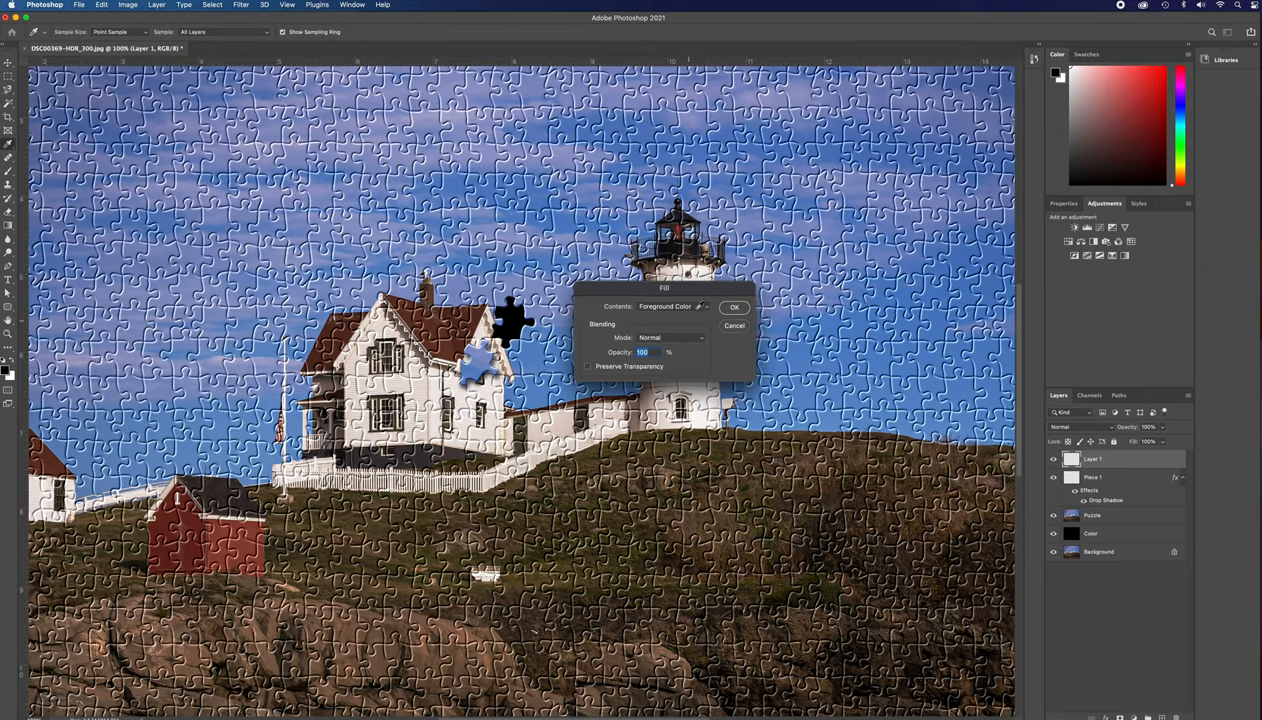
left_click(670, 306)
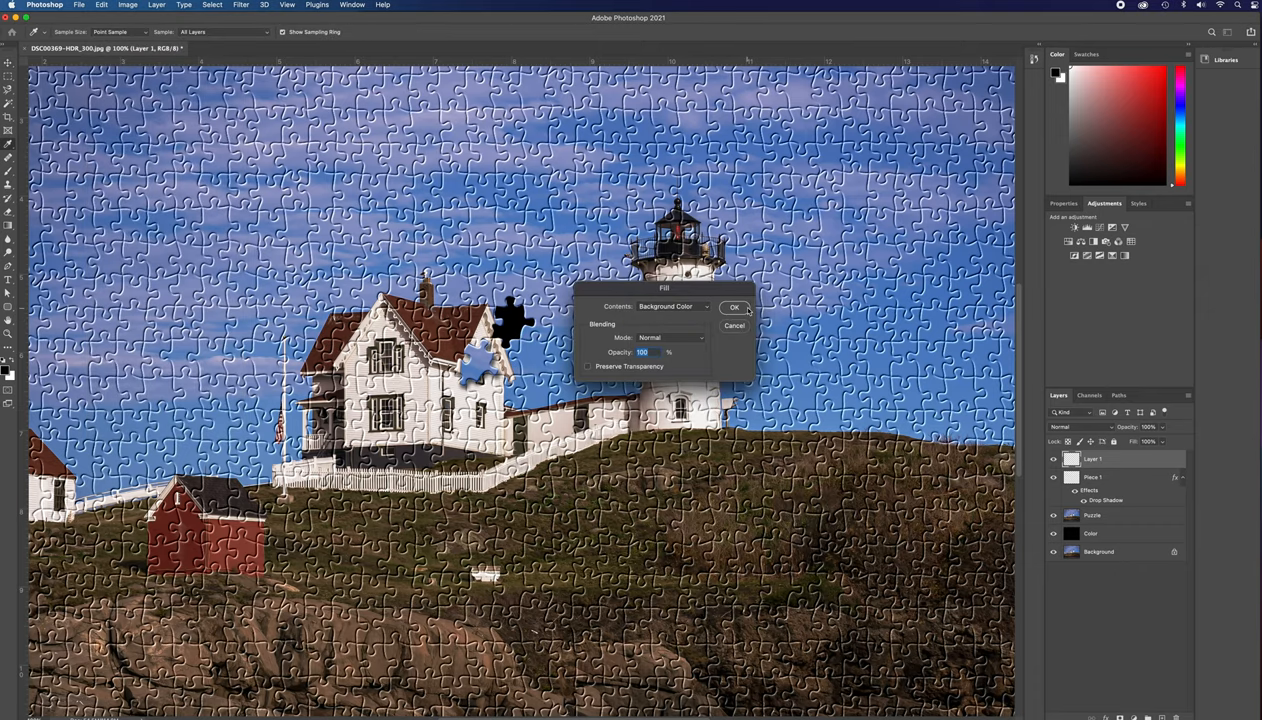
left_click(733, 307)
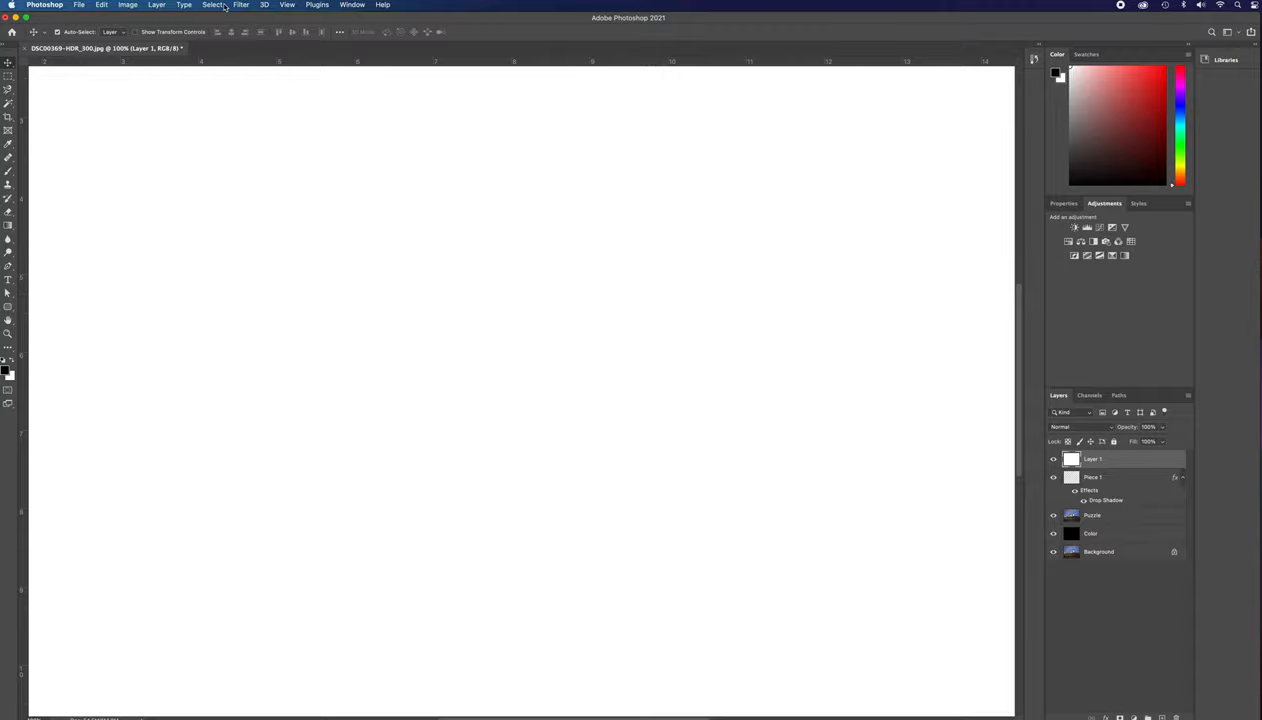
Preview the Texturizer Puzzle texture on Layer 1 in the Filter Gallery
left_click(240, 5)
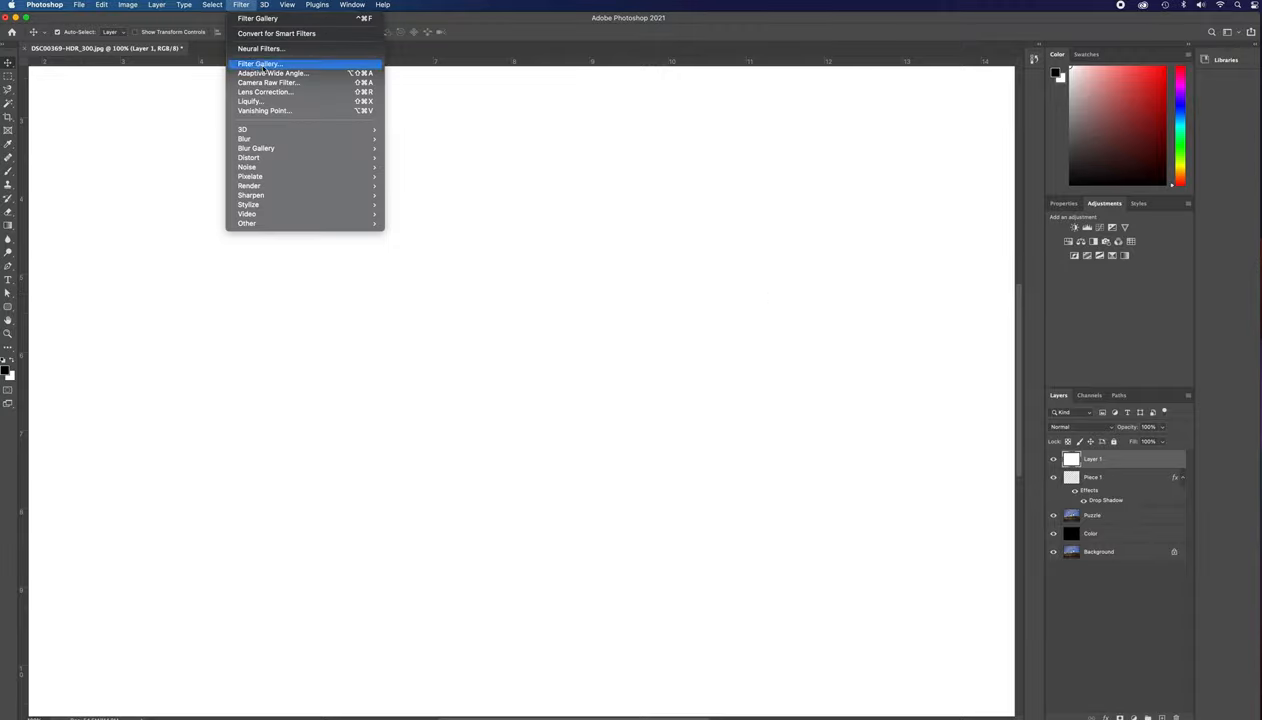
left_click(259, 63)
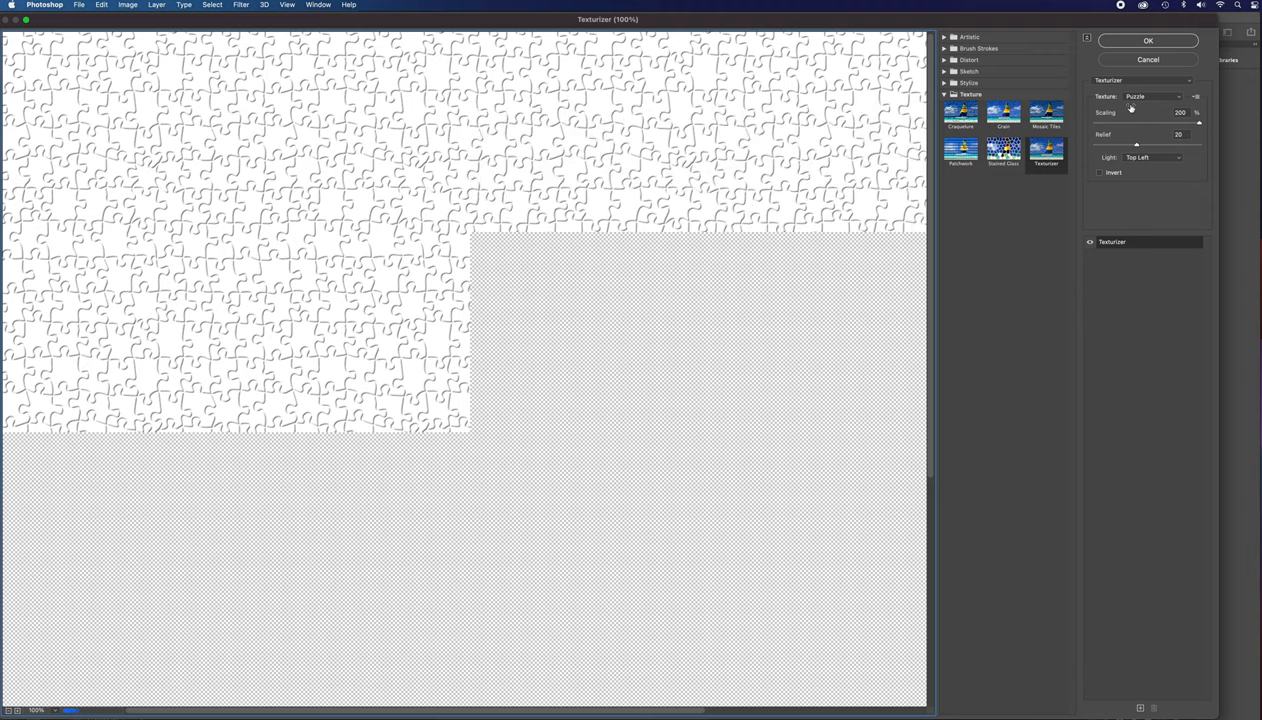
left_click(1147, 41)
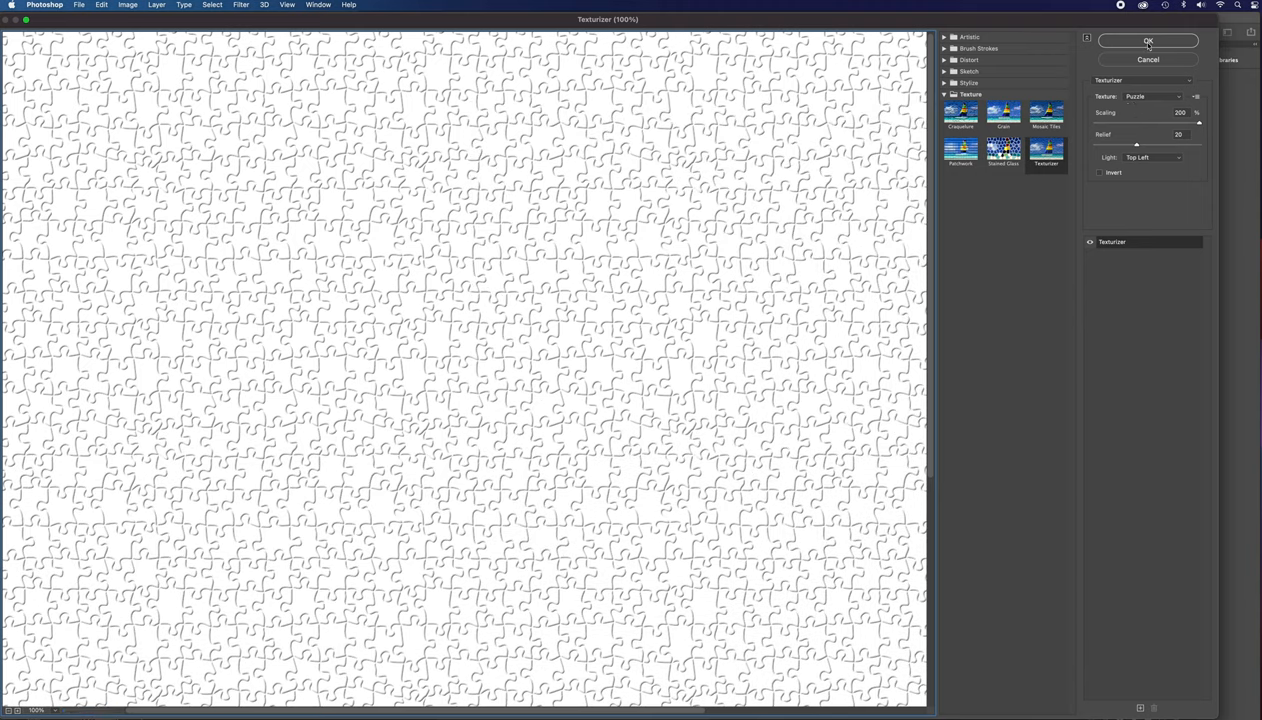
Apply the Puzzle texture, trace another piece's outline, and hide white Layer 1
left_click(1148, 41)
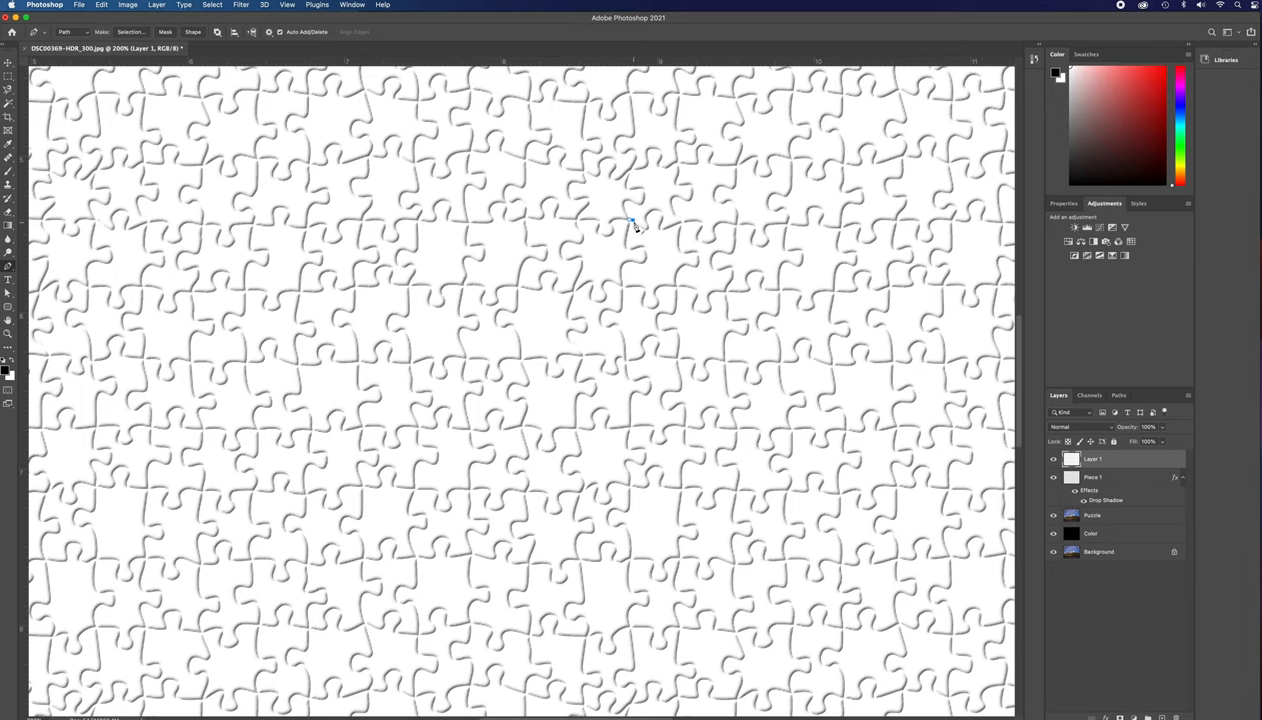
mouse_move(635, 230)
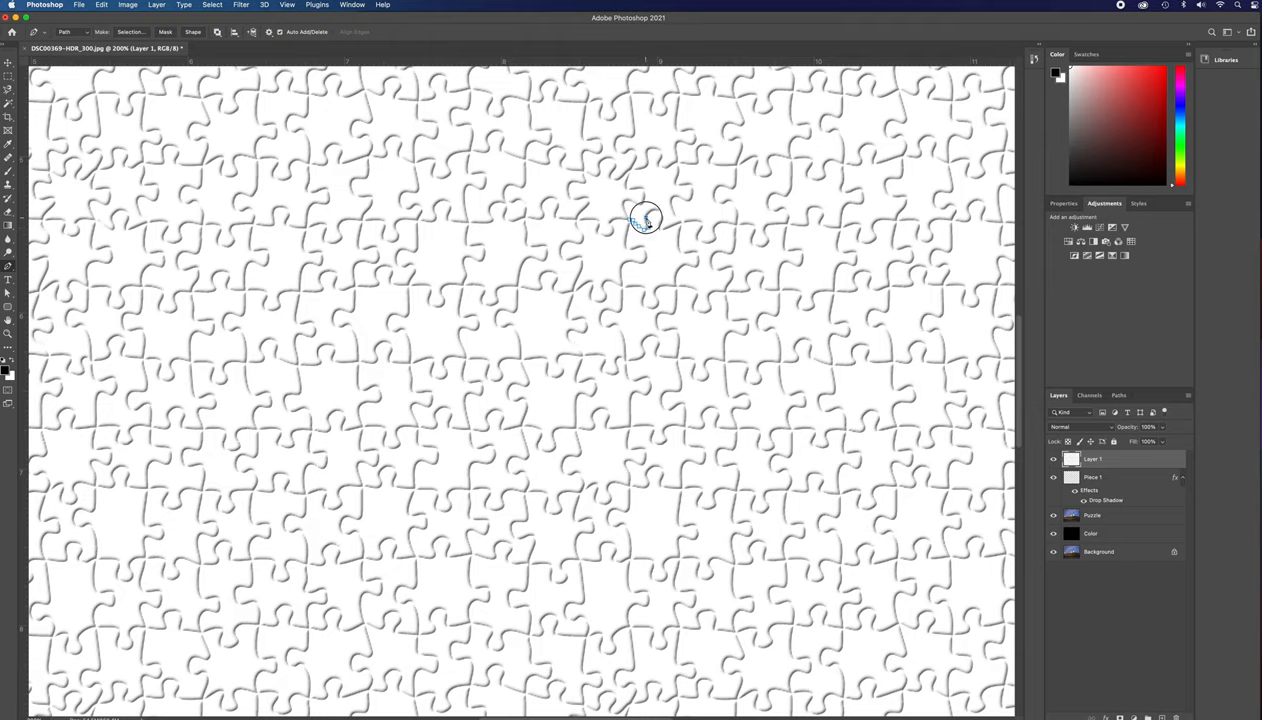
left_click_drag(650, 215, 700, 270)
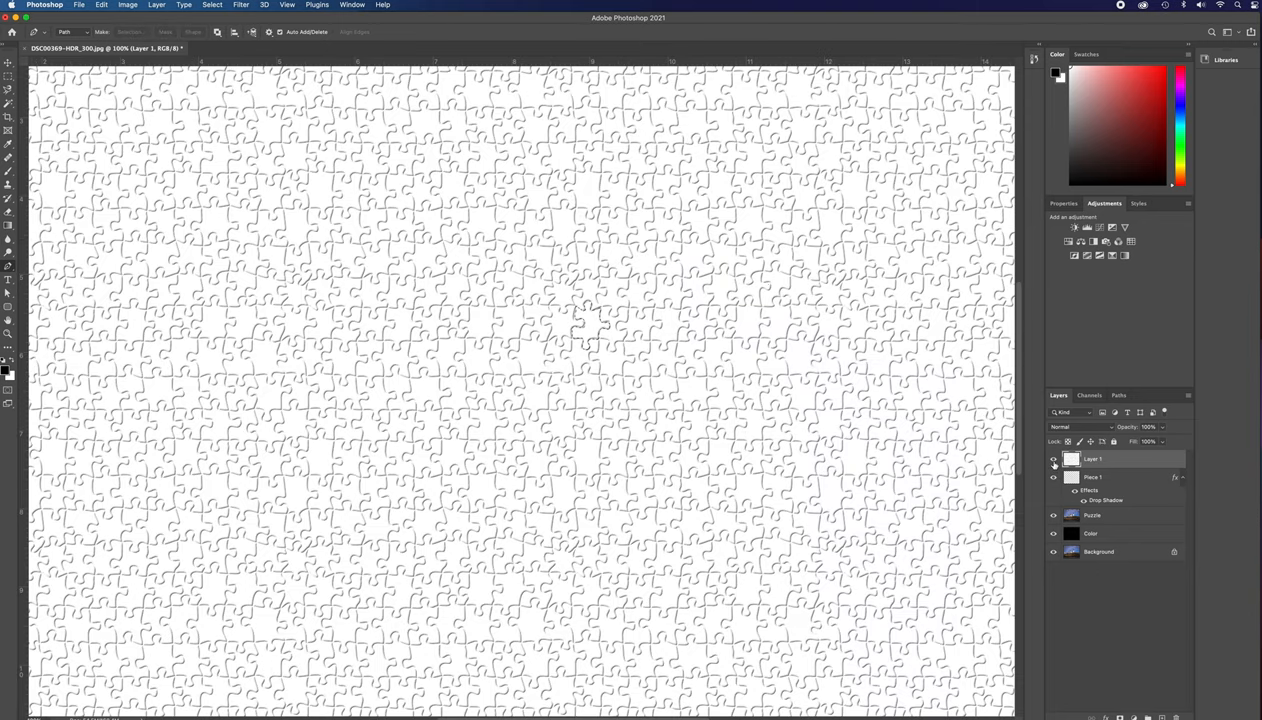
left_click(1092, 515)
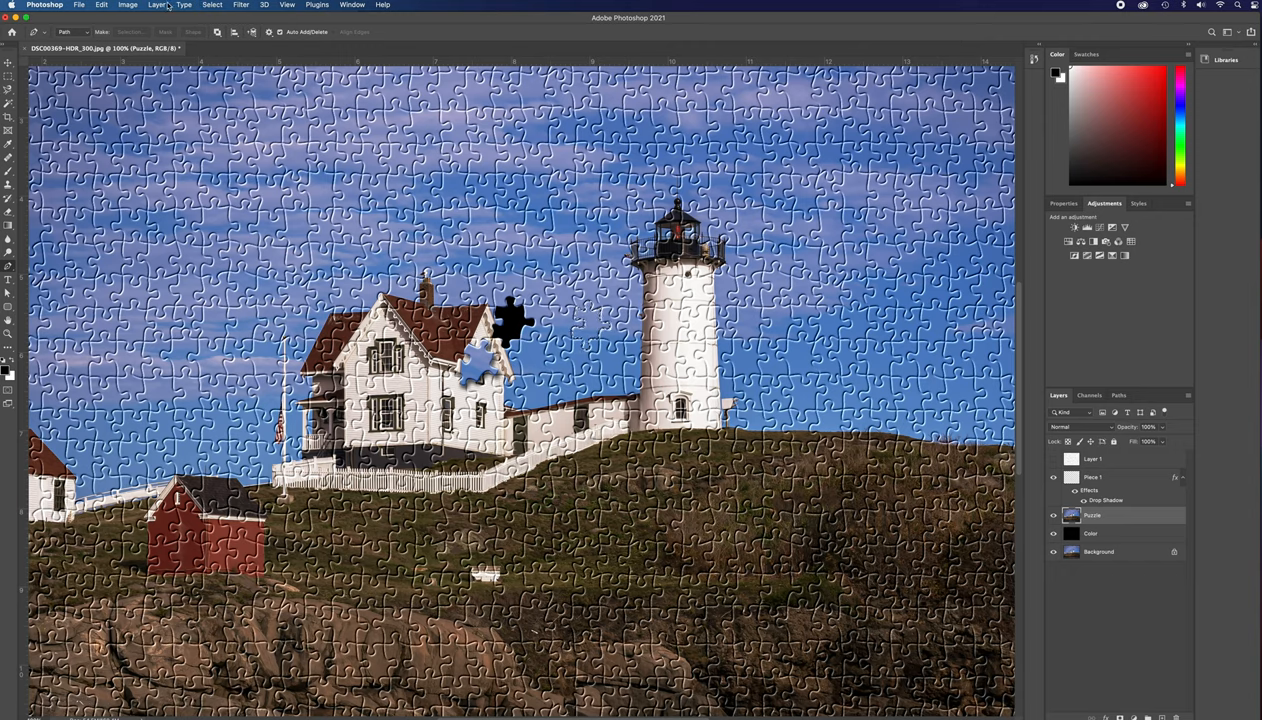
Cut the traced sky piece onto its own layer via Layer Via Cut and rename it Piece 2
left_click(156, 5)
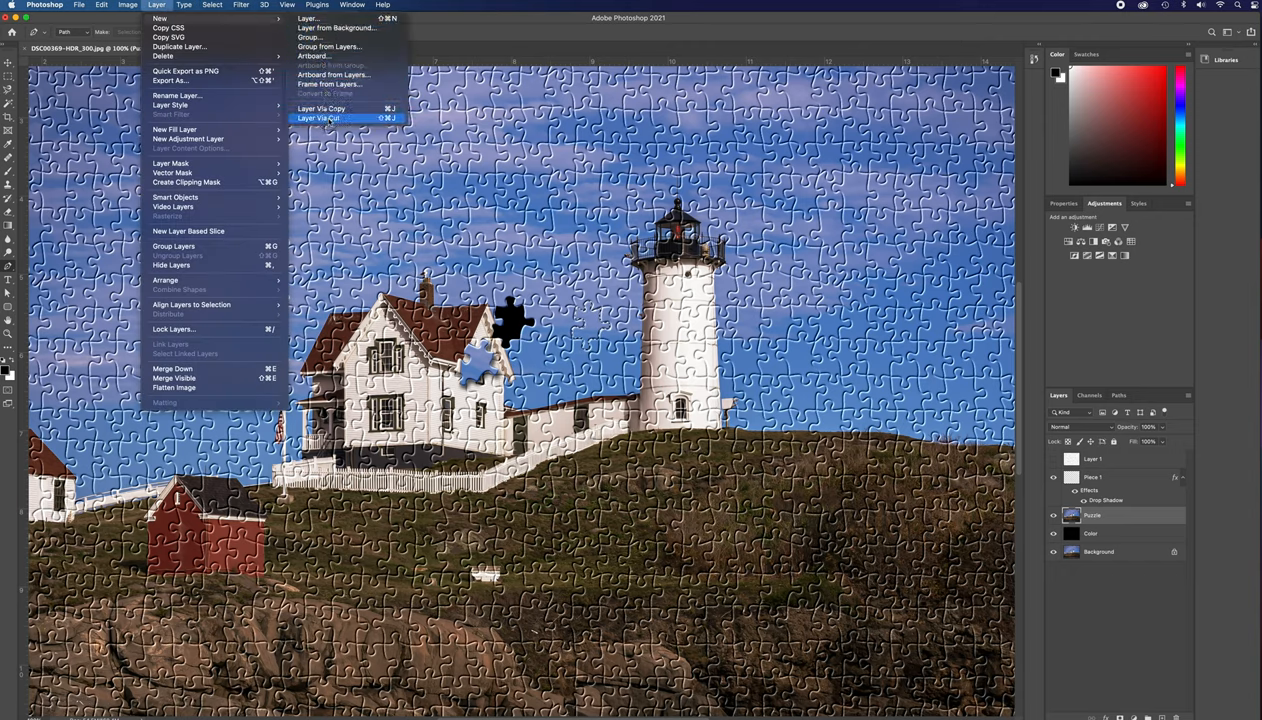
left_click(318, 118)
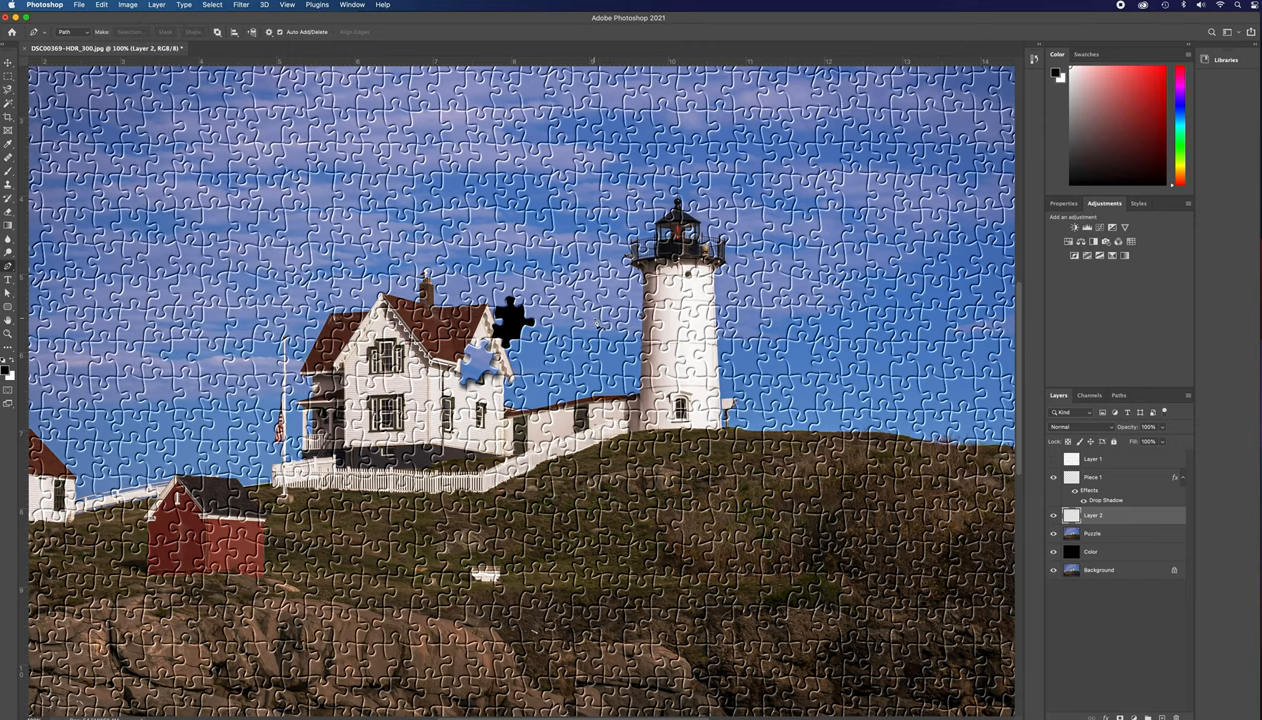
double_click(1093, 515)
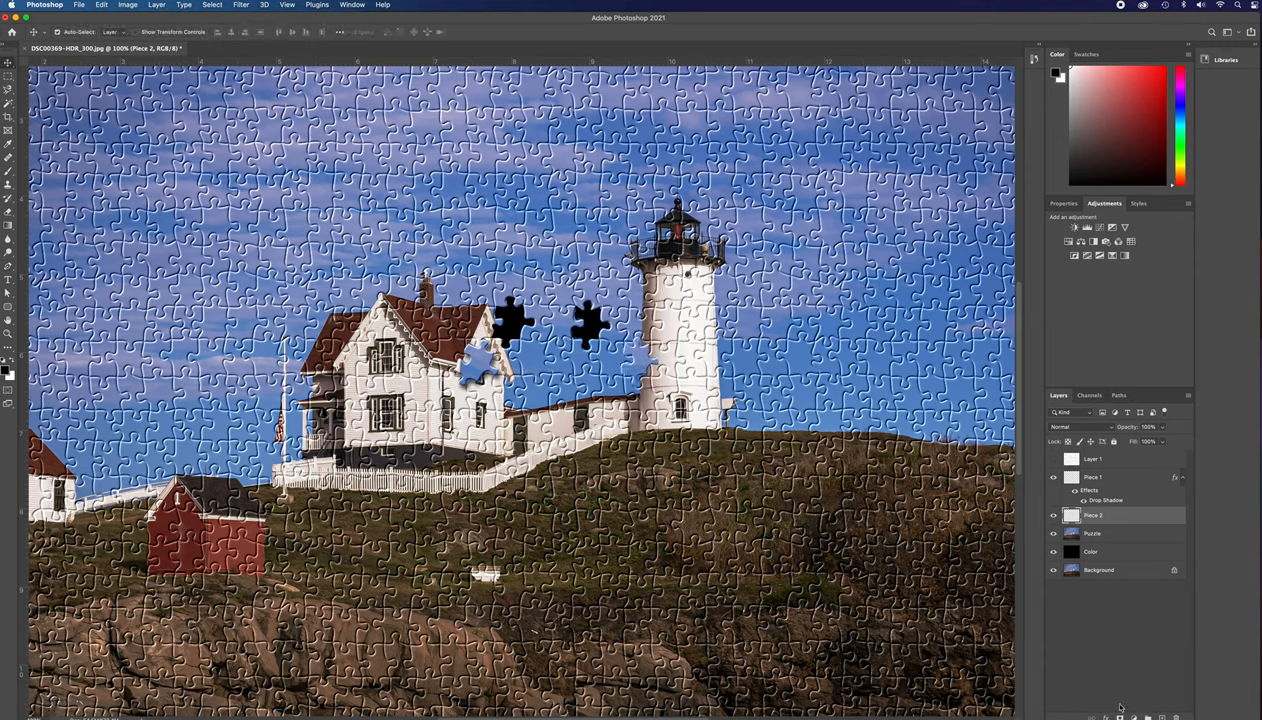
mouse_move(1080, 672)
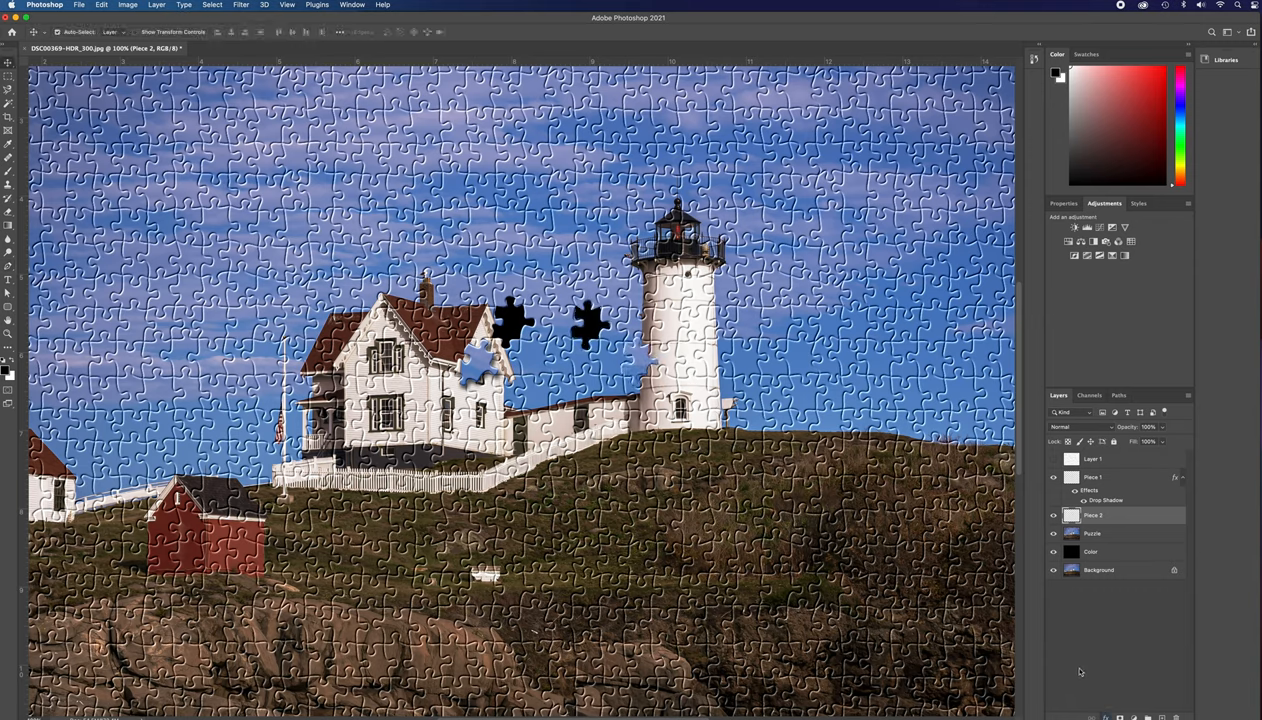